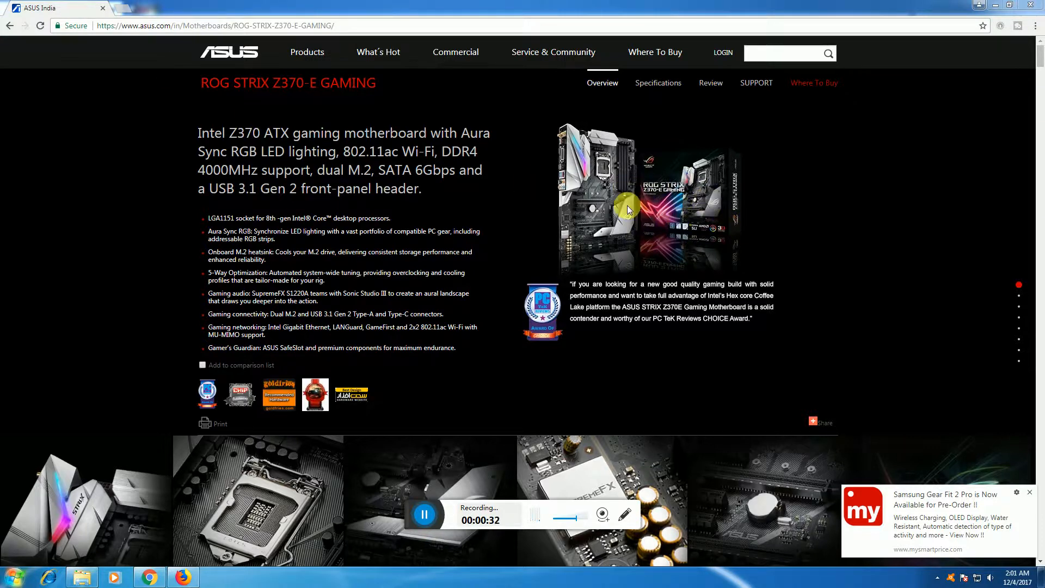
mouse_move(1032, 95)
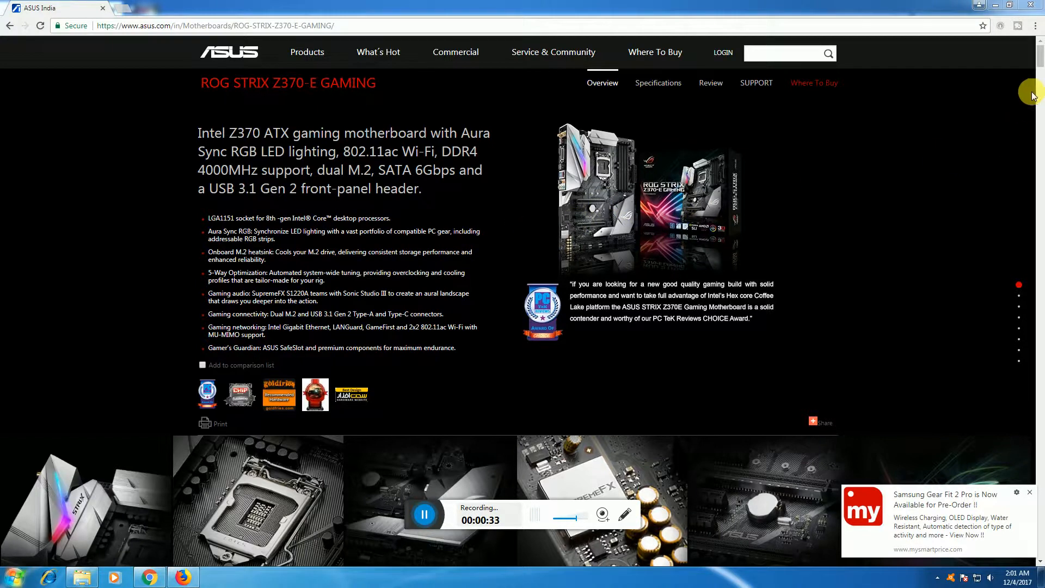
scroll("down", 3)
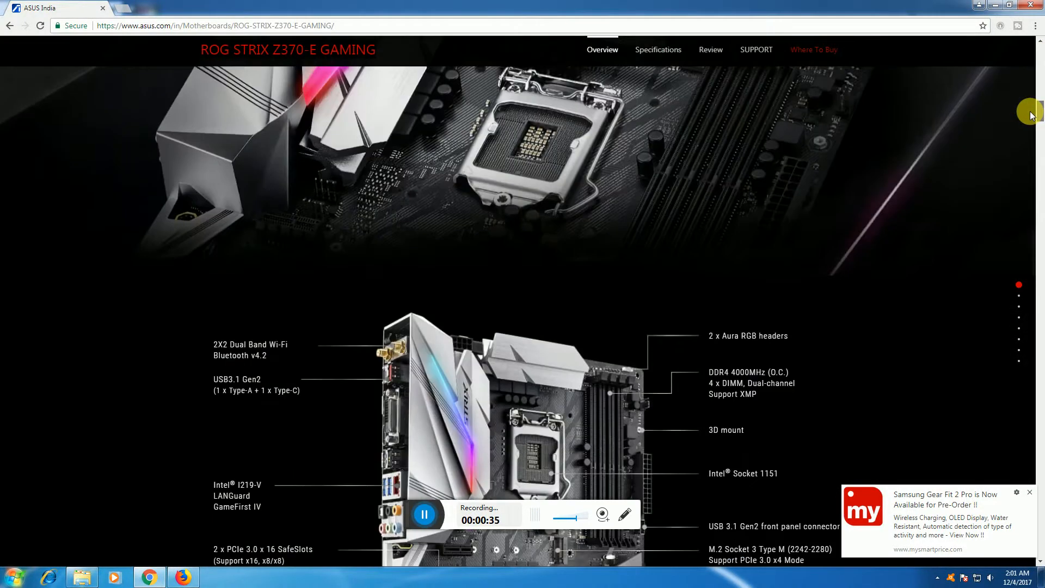
scroll("down", 3)
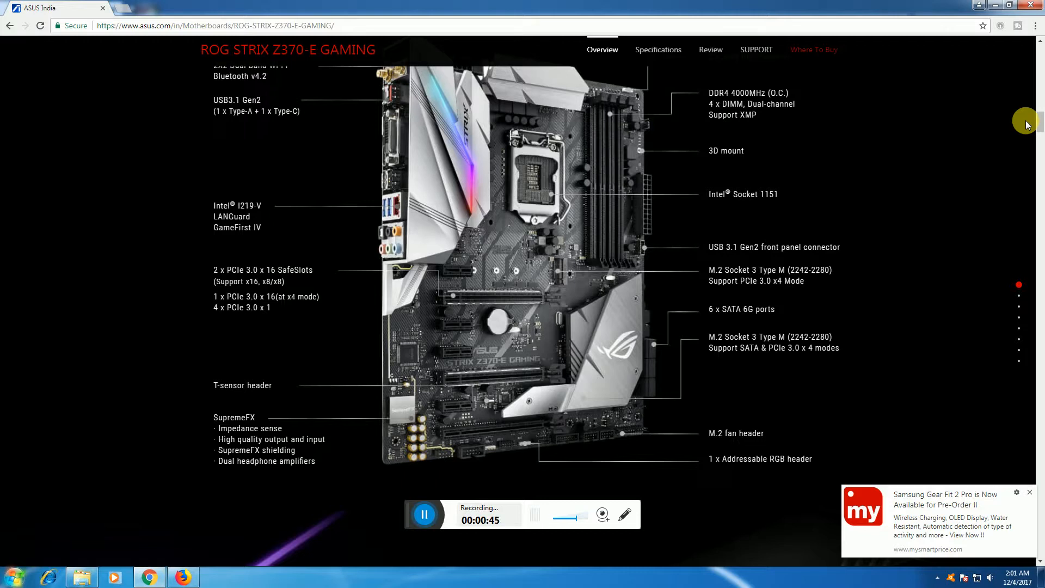
scroll("down", 3)
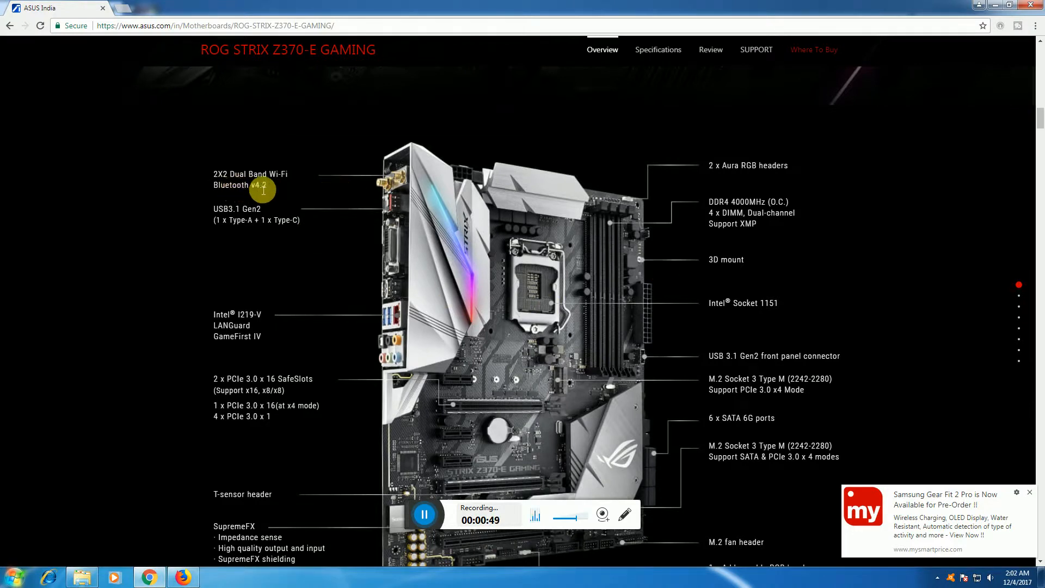
mouse_move(263, 212)
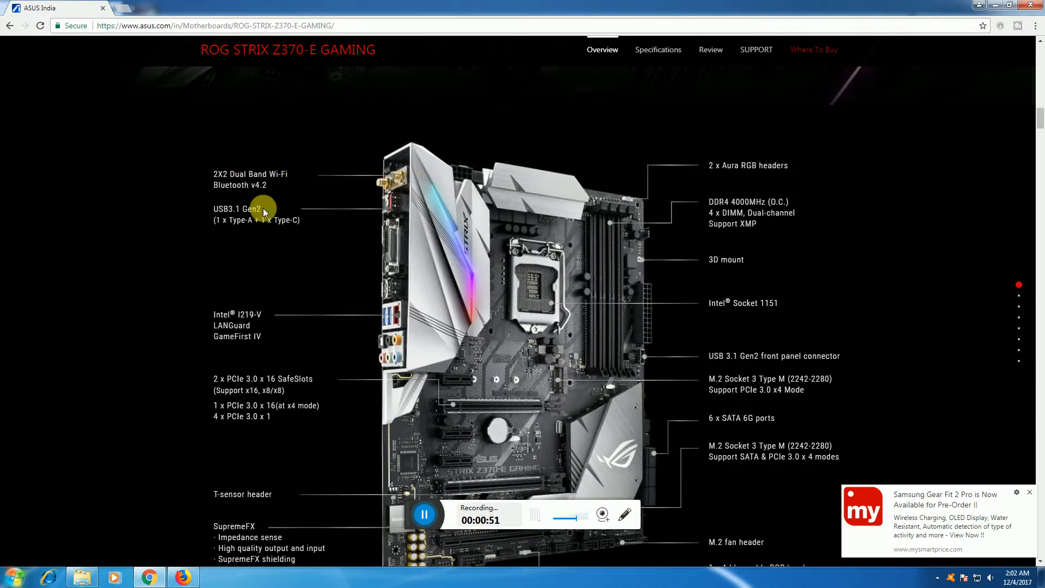
mouse_move(268, 194)
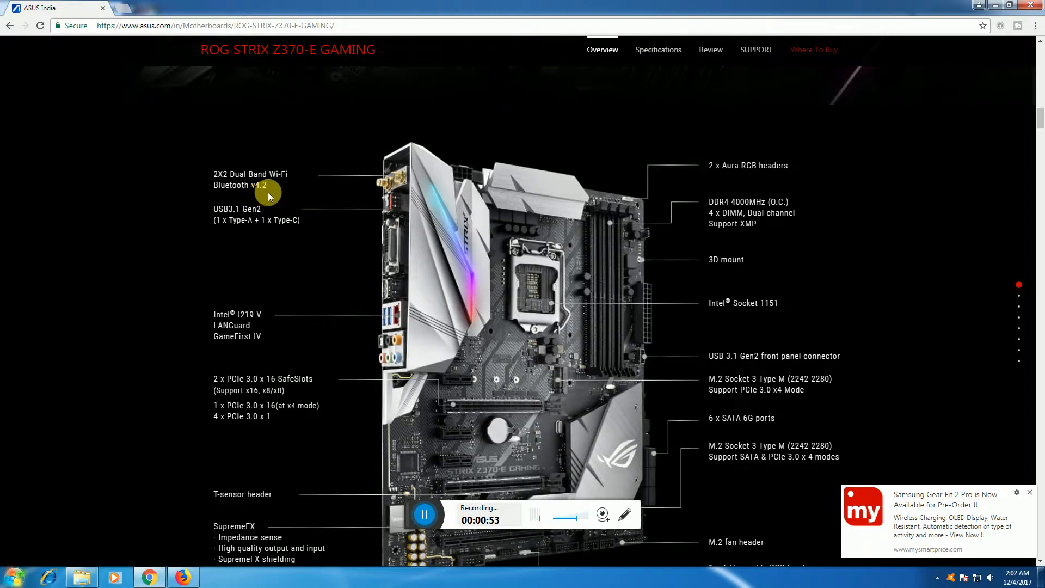
mouse_move(261, 230)
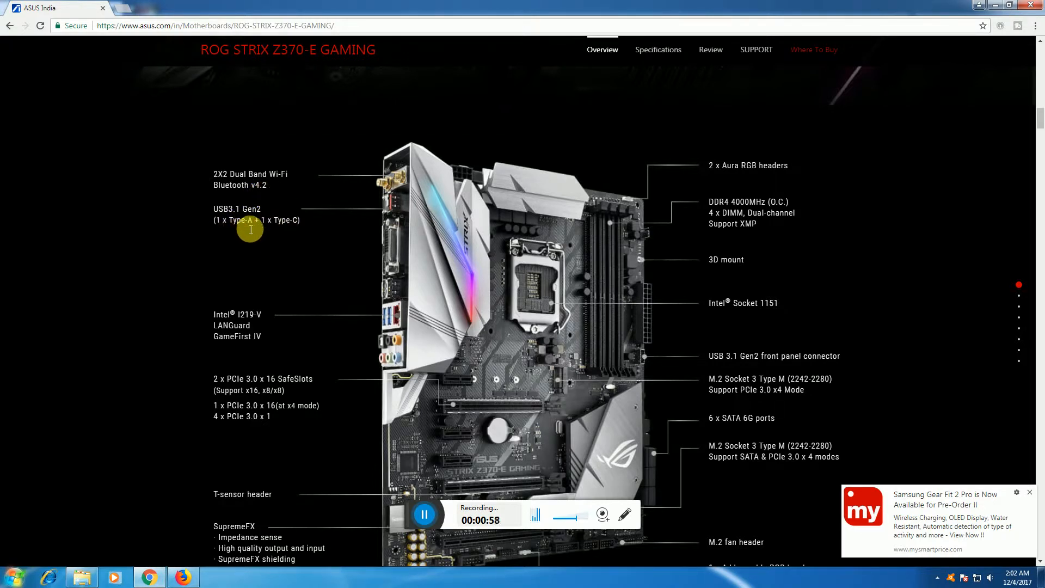
mouse_move(393, 207)
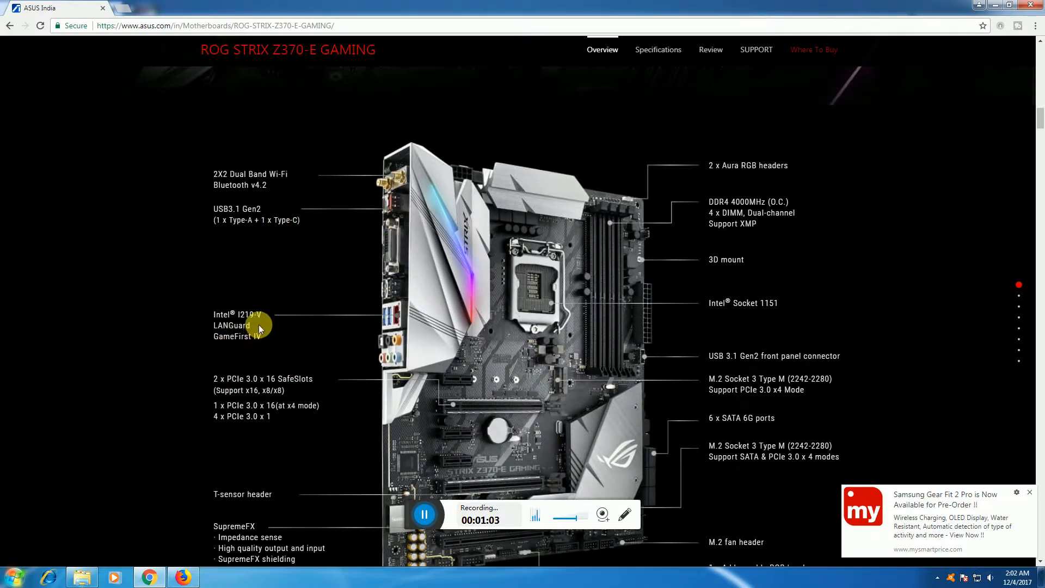
mouse_move(396, 316)
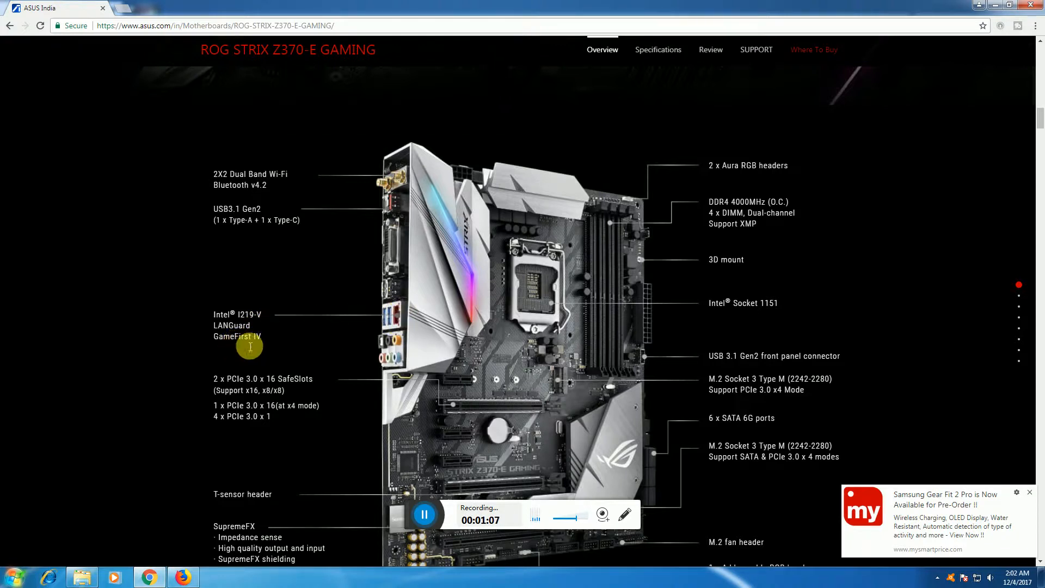
mouse_move(334, 430)
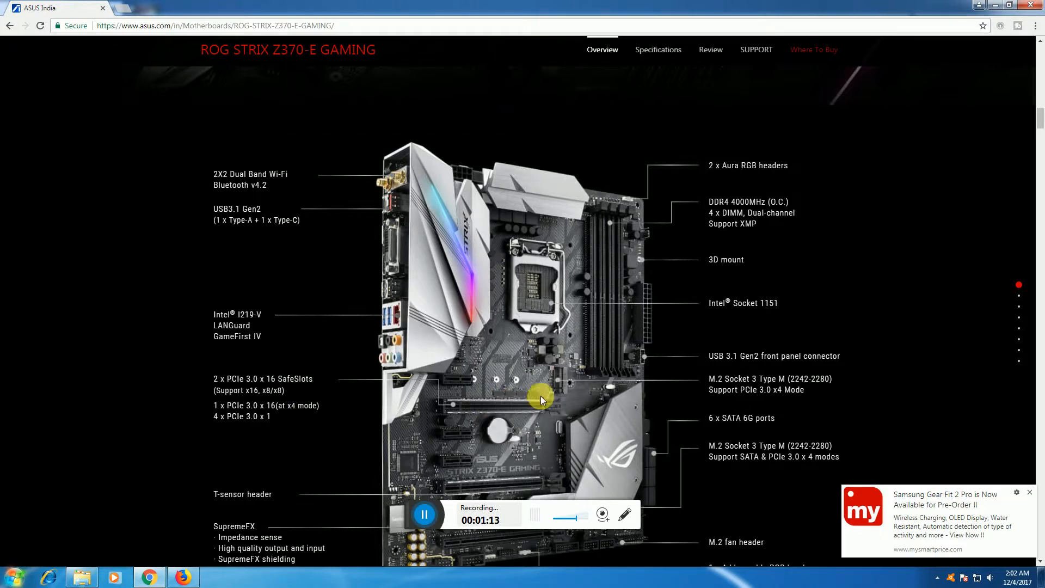
mouse_move(465, 415)
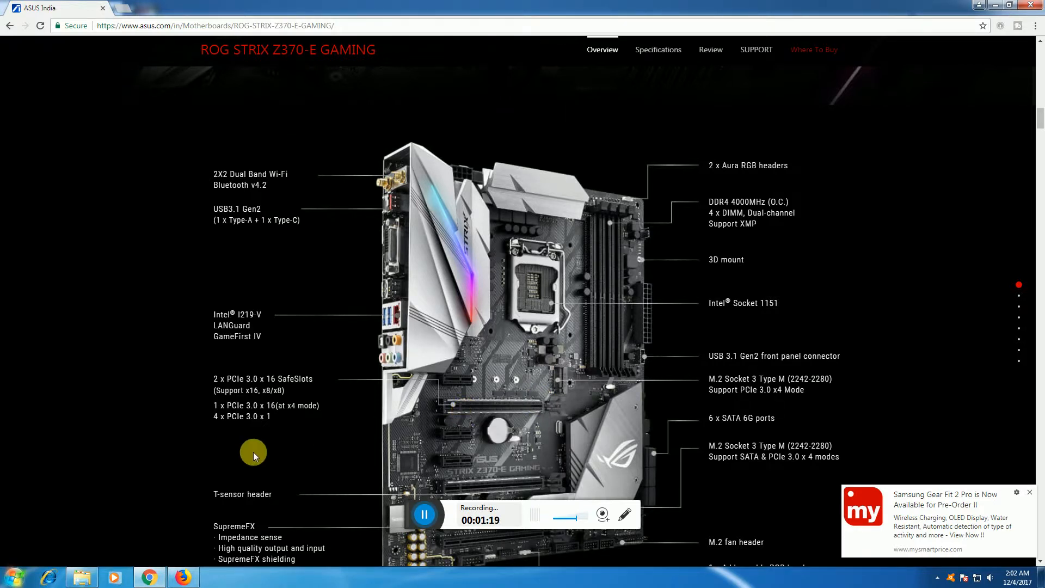
scroll("down", 3)
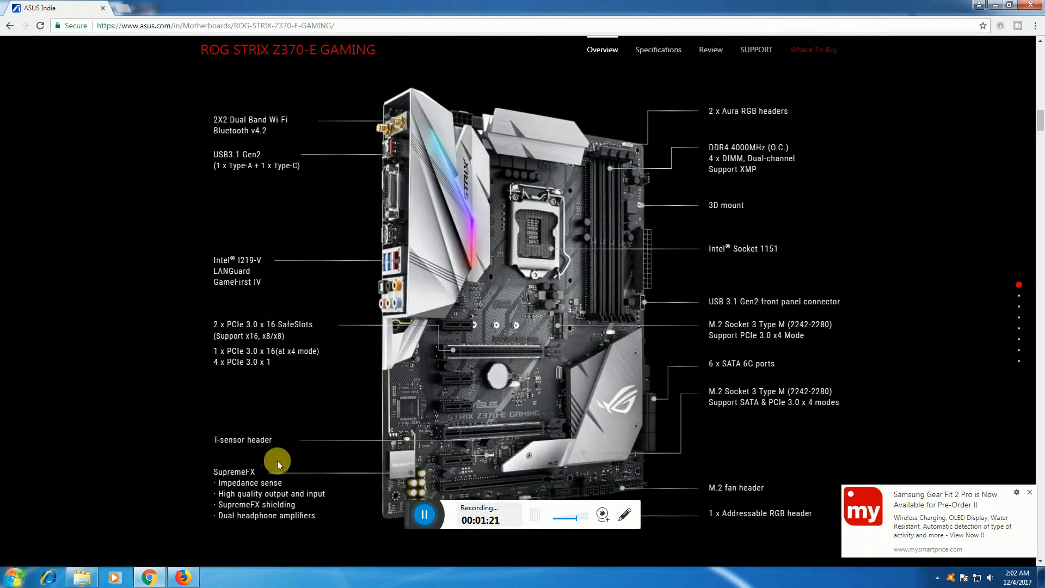
mouse_move(462, 449)
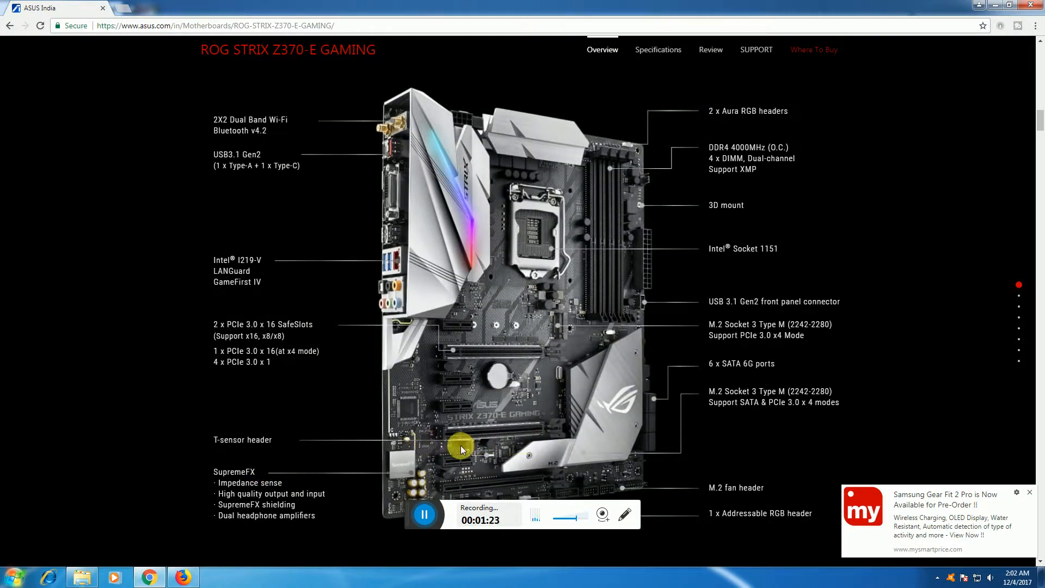
mouse_move(290, 515)
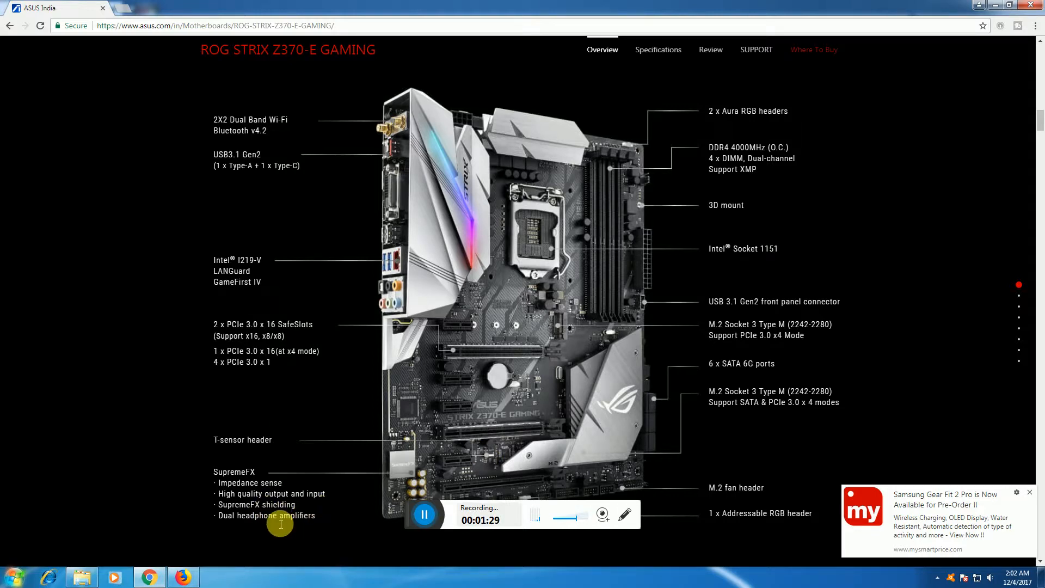
mouse_move(325, 529)
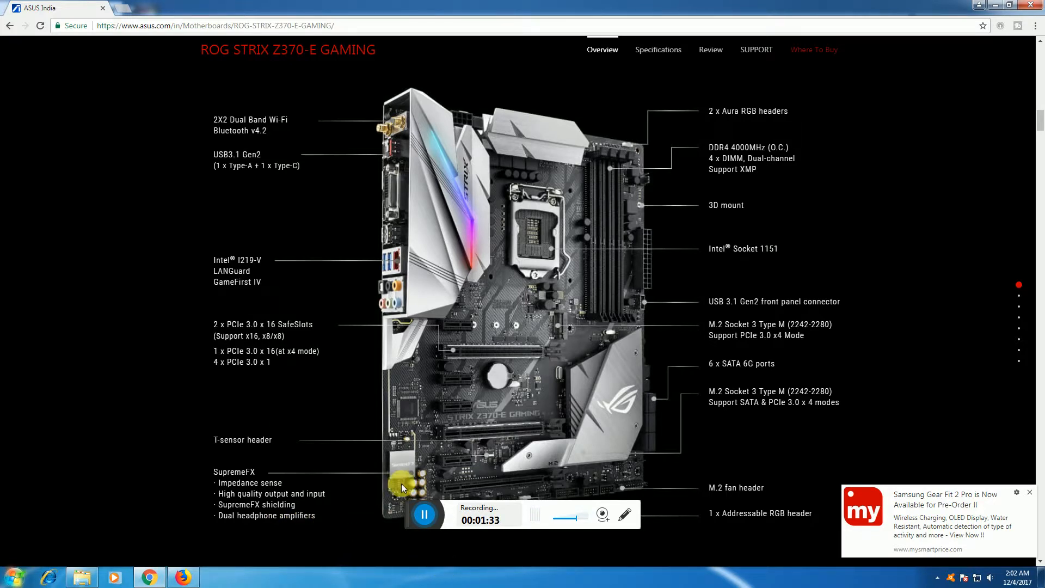
mouse_move(804, 116)
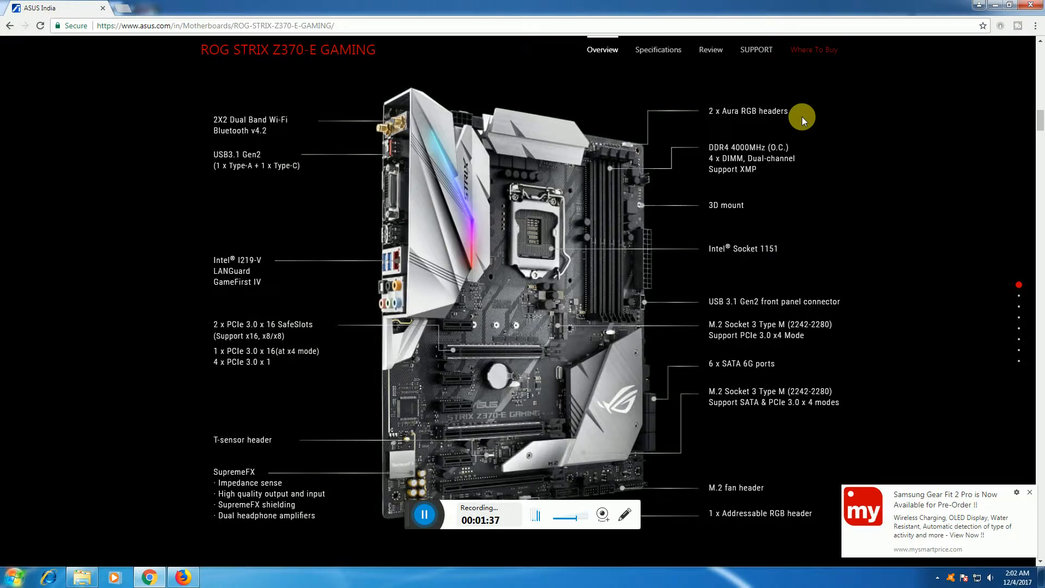
mouse_move(831, 163)
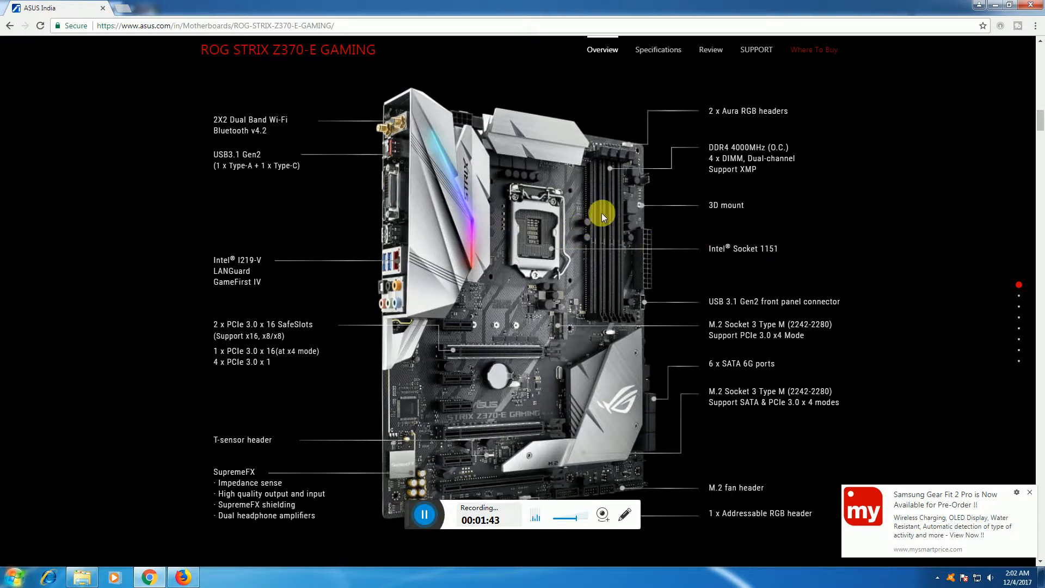
mouse_move(618, 166)
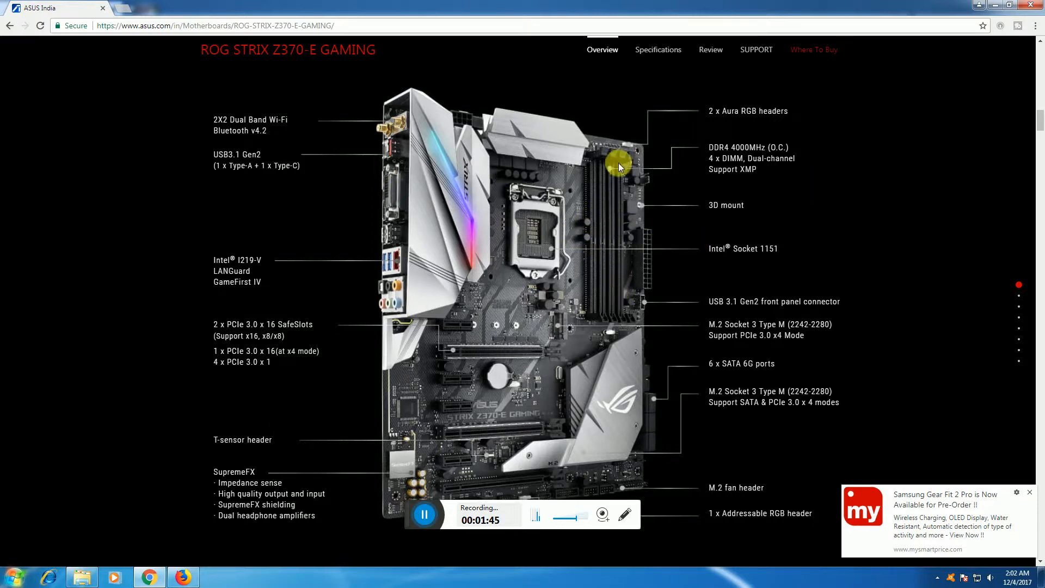
mouse_move(611, 159)
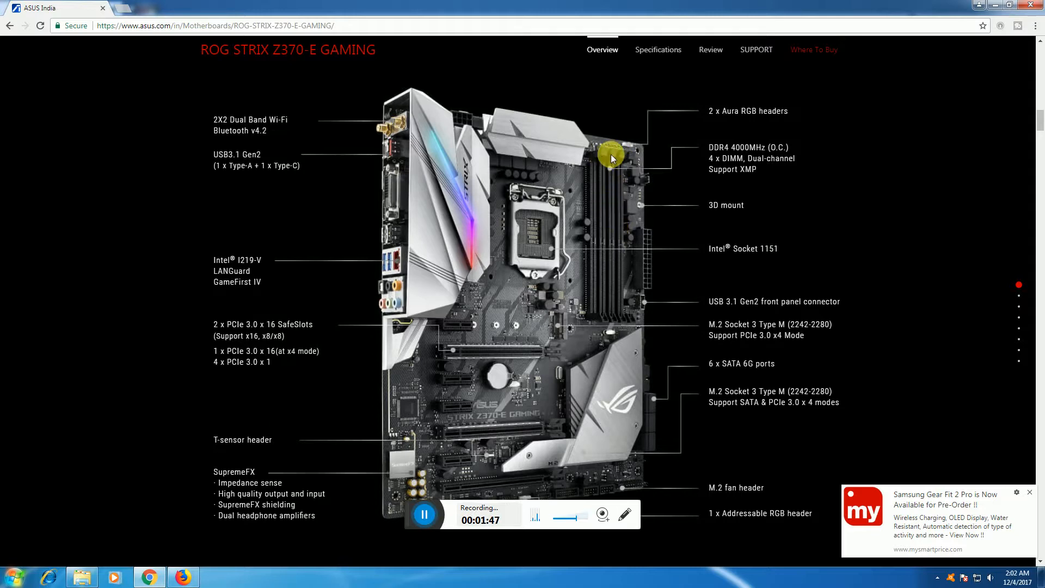
mouse_move(674, 318)
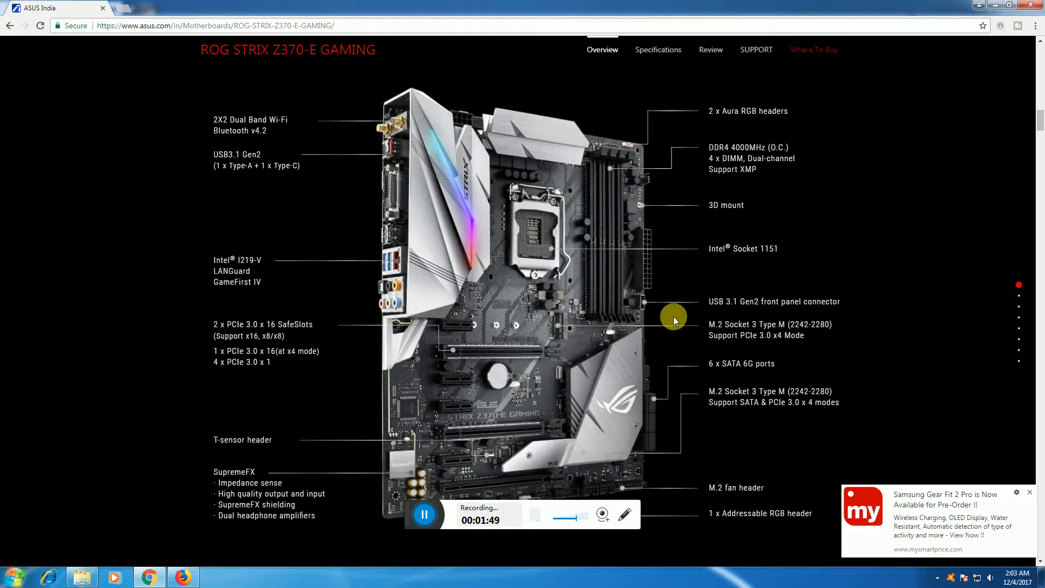
mouse_move(774, 260)
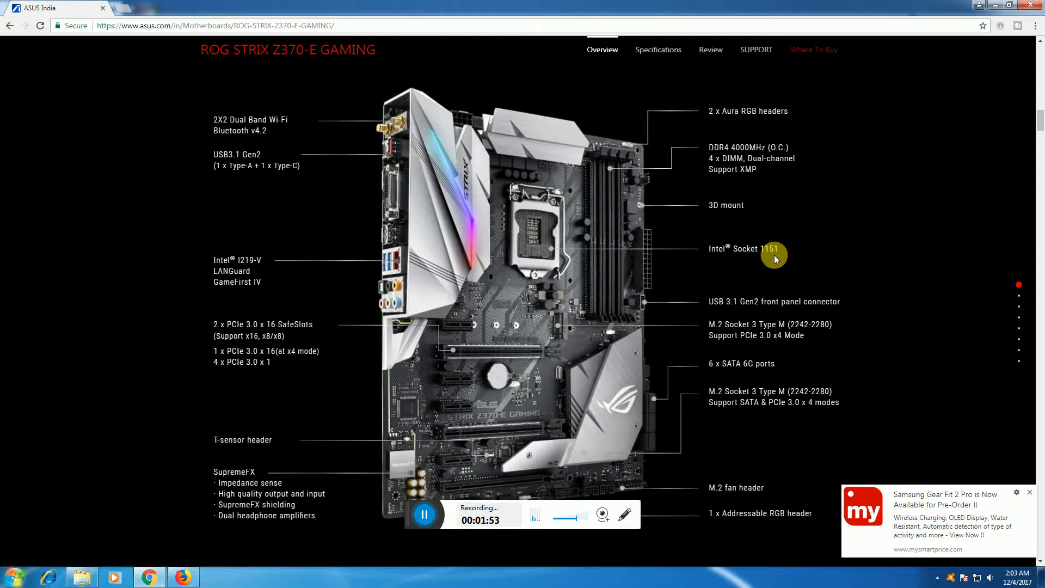
mouse_move(698, 341)
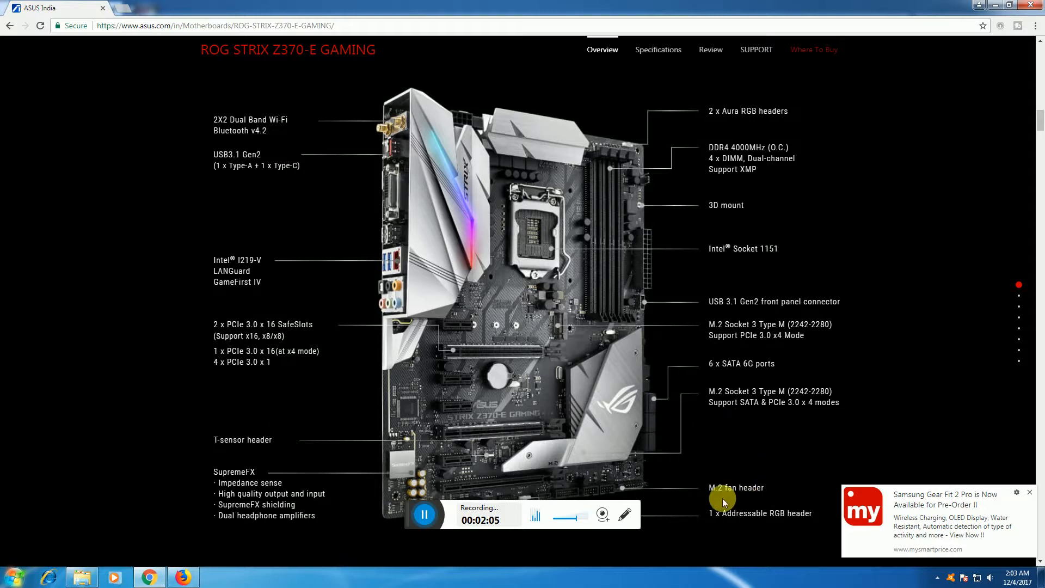
mouse_move(732, 531)
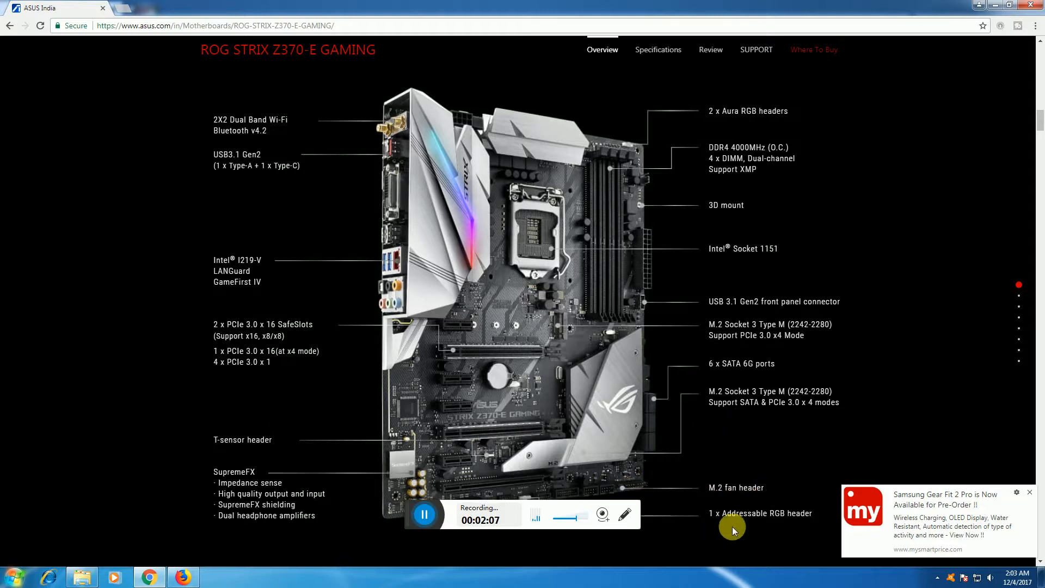
scroll("down", 3)
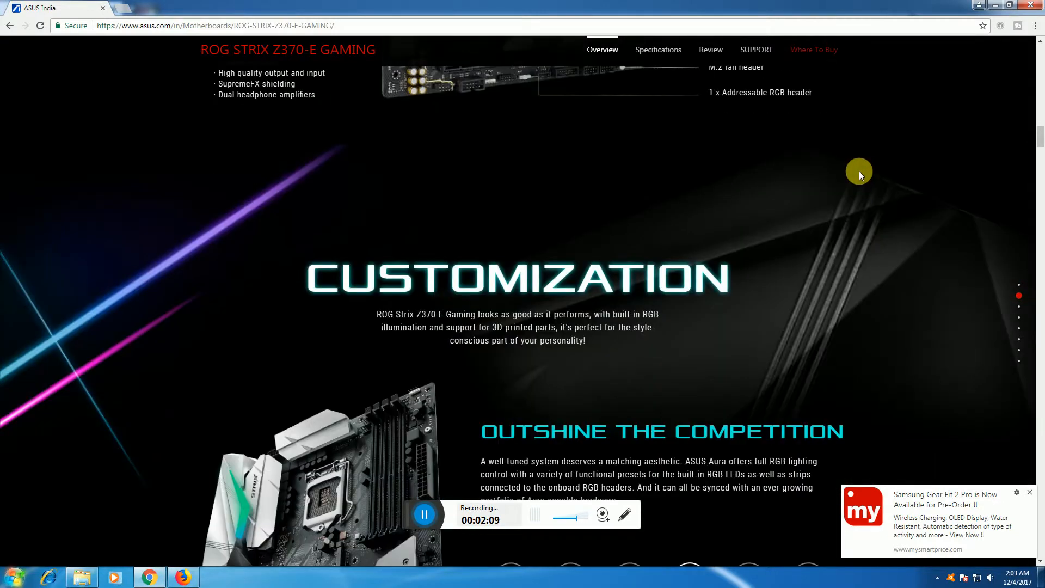
scroll("down", 3)
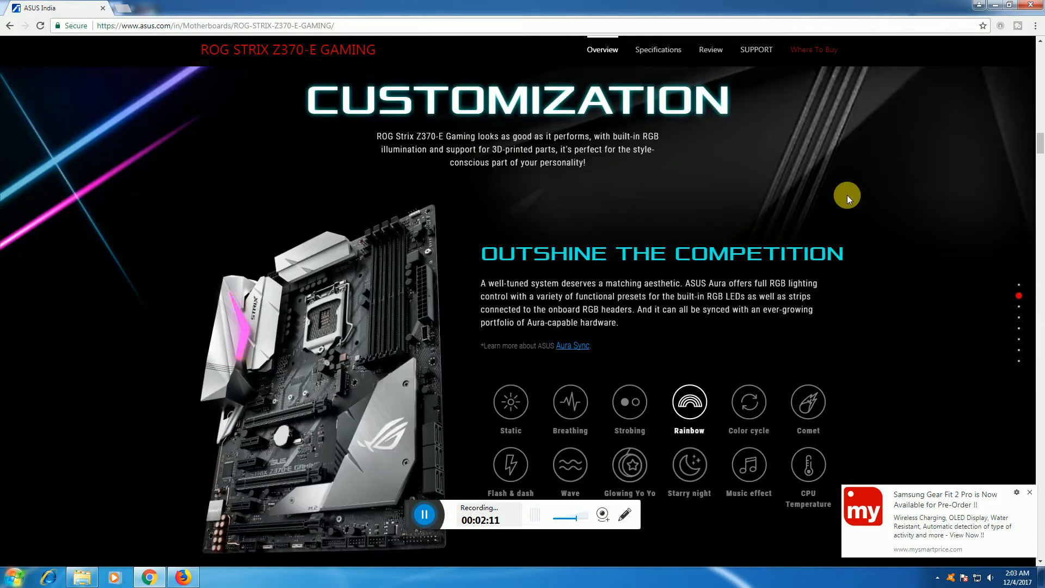
scroll("down", 3)
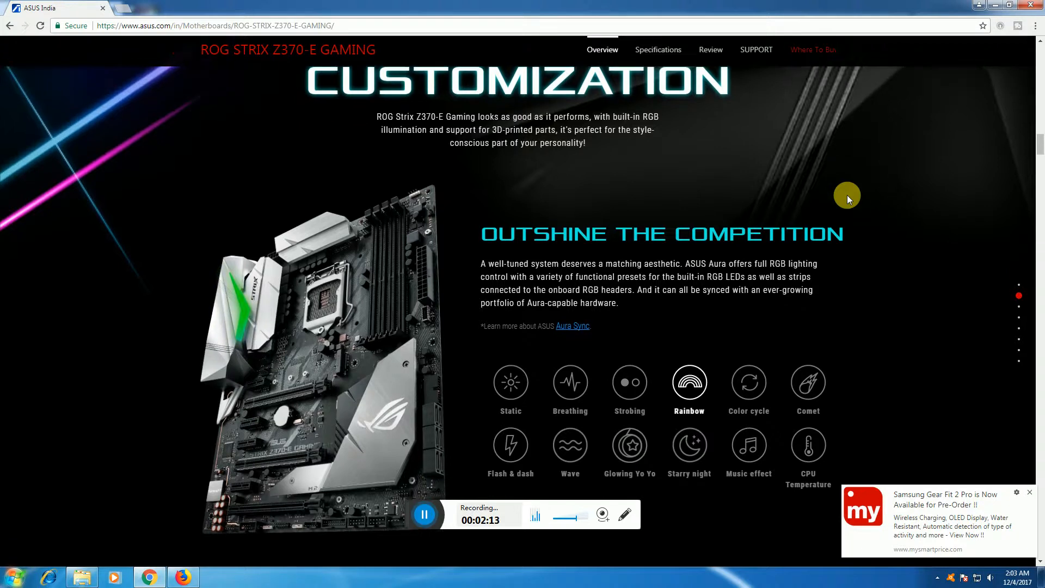
scroll("down", 3)
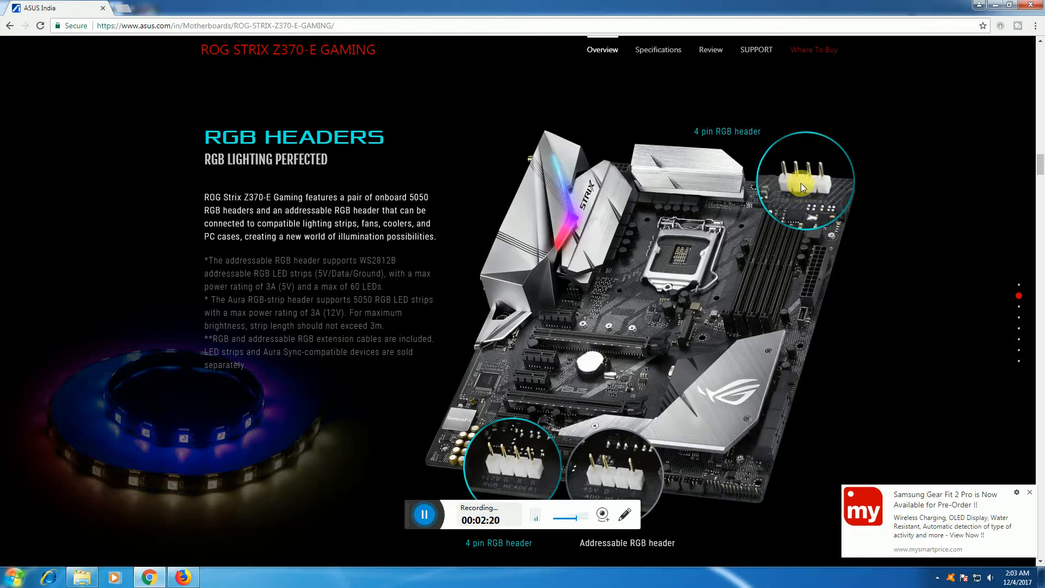
mouse_move(933, 184)
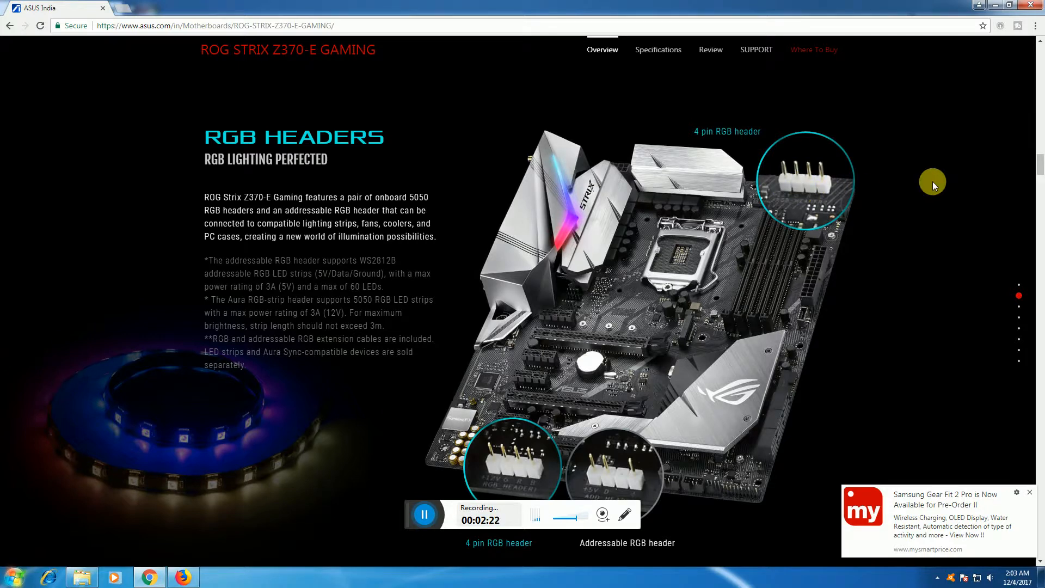
mouse_move(962, 165)
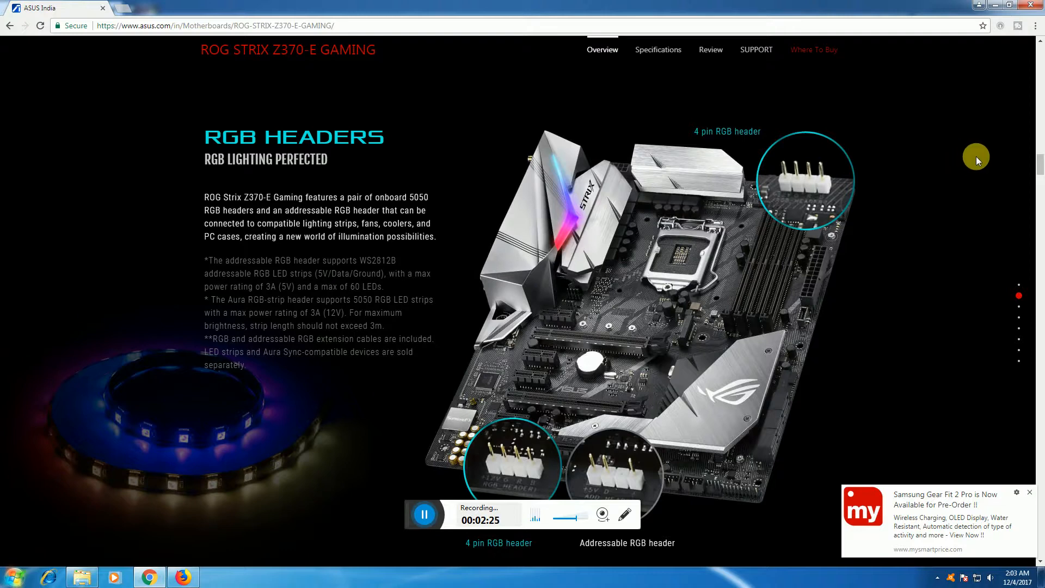
scroll("down", 3)
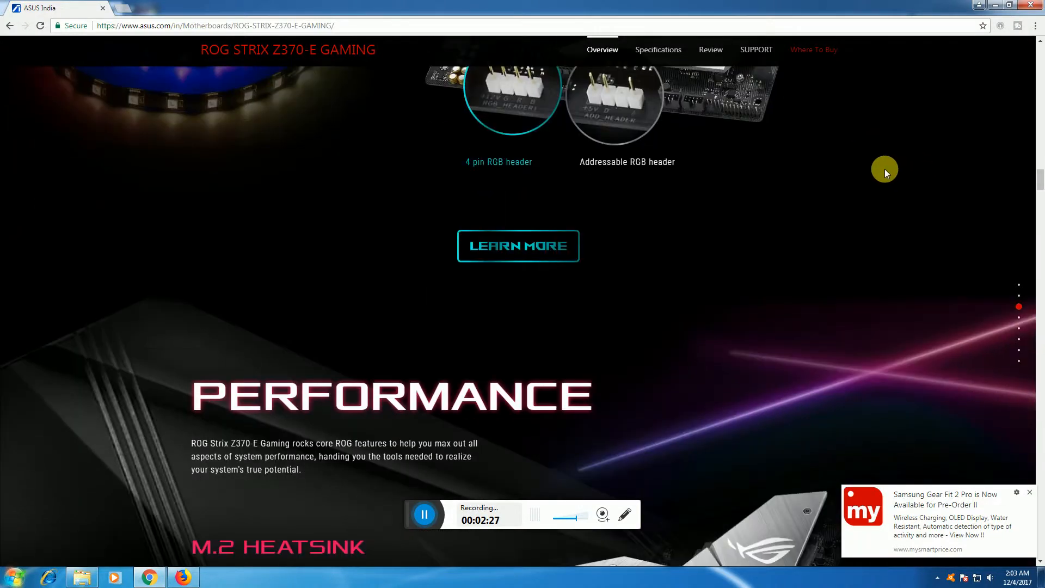
scroll("down", 3)
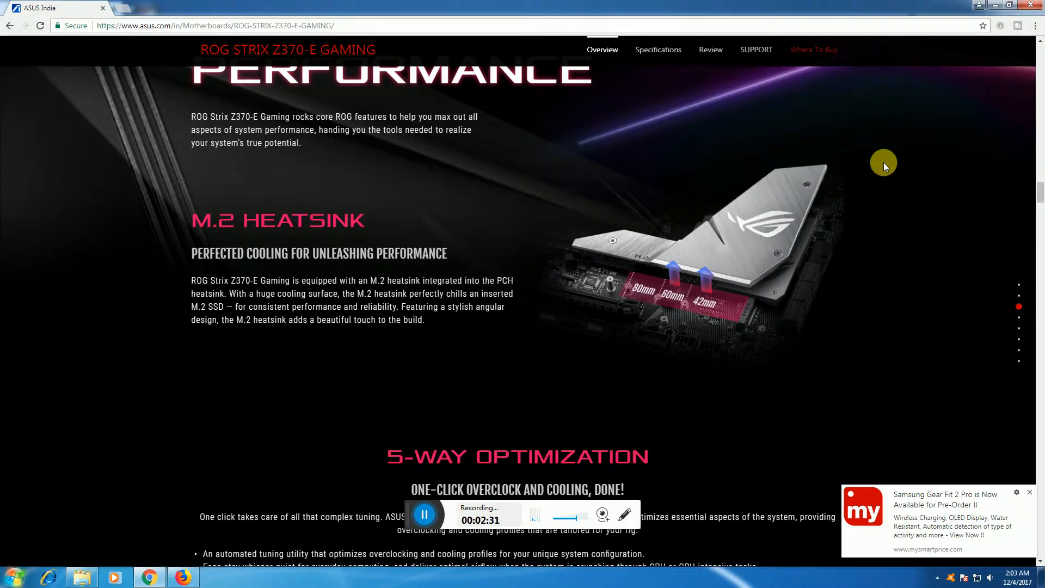
mouse_move(693, 342)
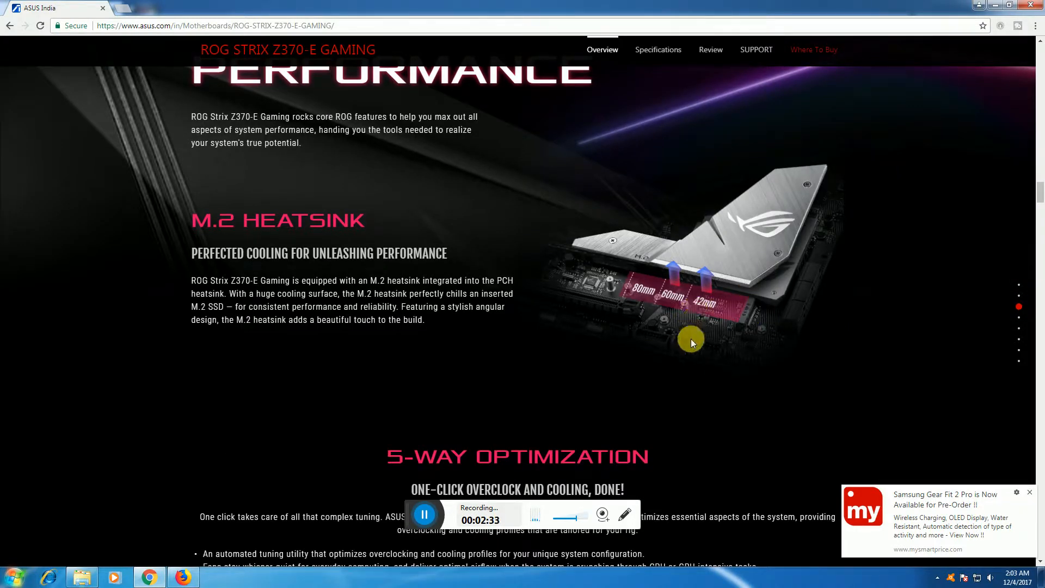
scroll("down", 3)
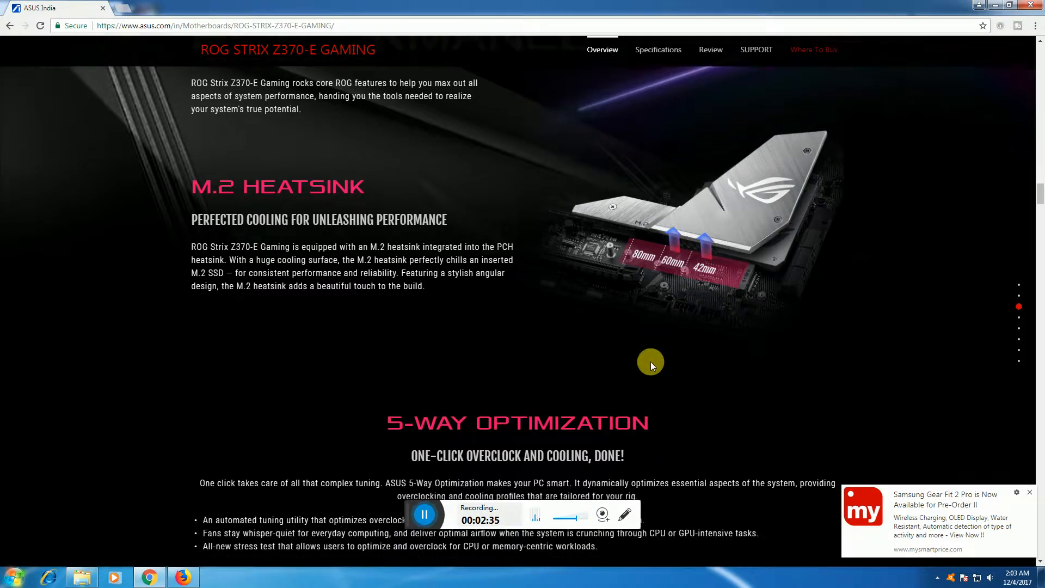
scroll("down", 3)
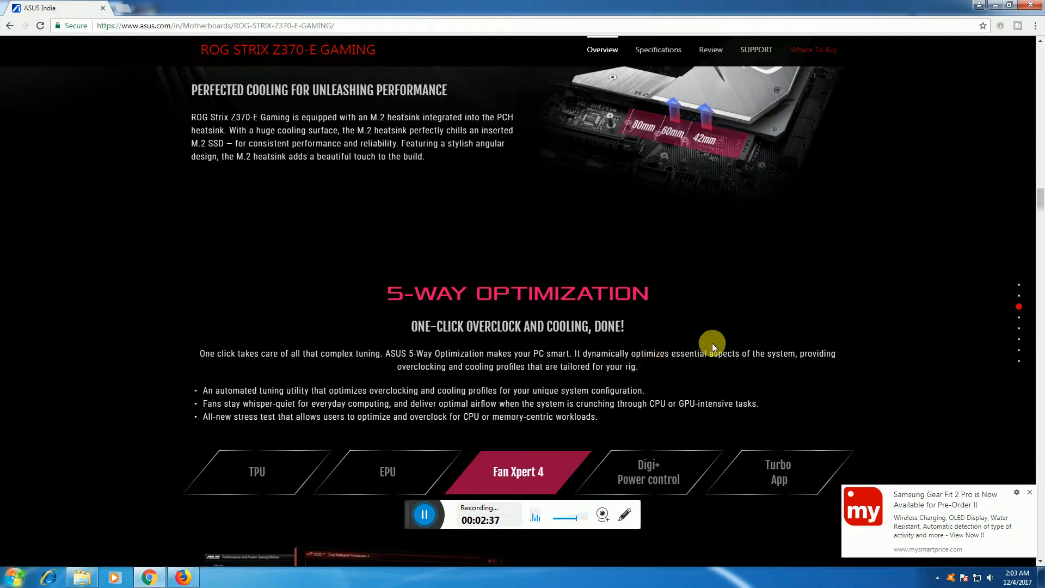
scroll("down", 3)
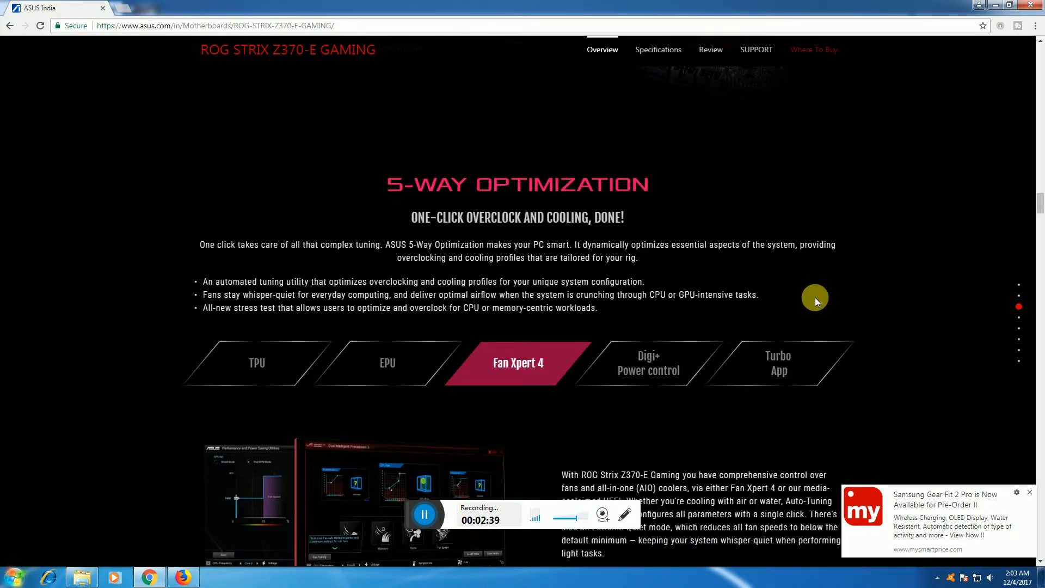
mouse_move(810, 301)
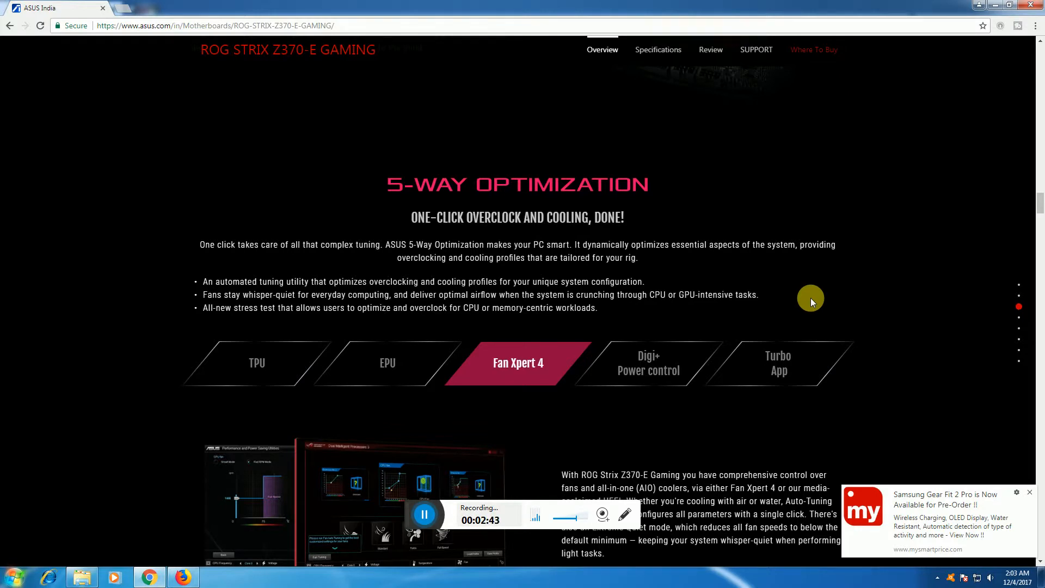
scroll("down", 3)
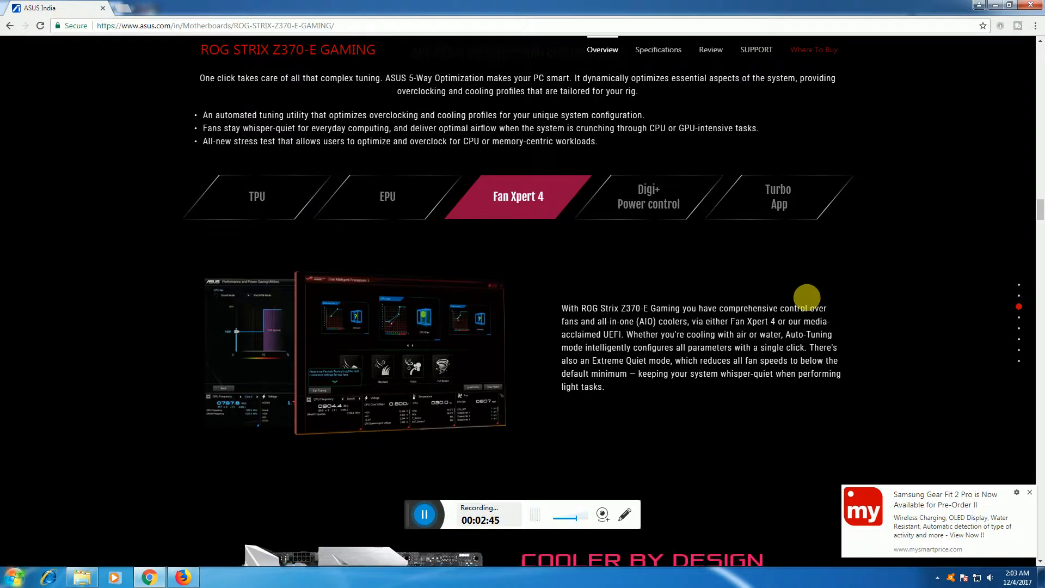
scroll("down", 3)
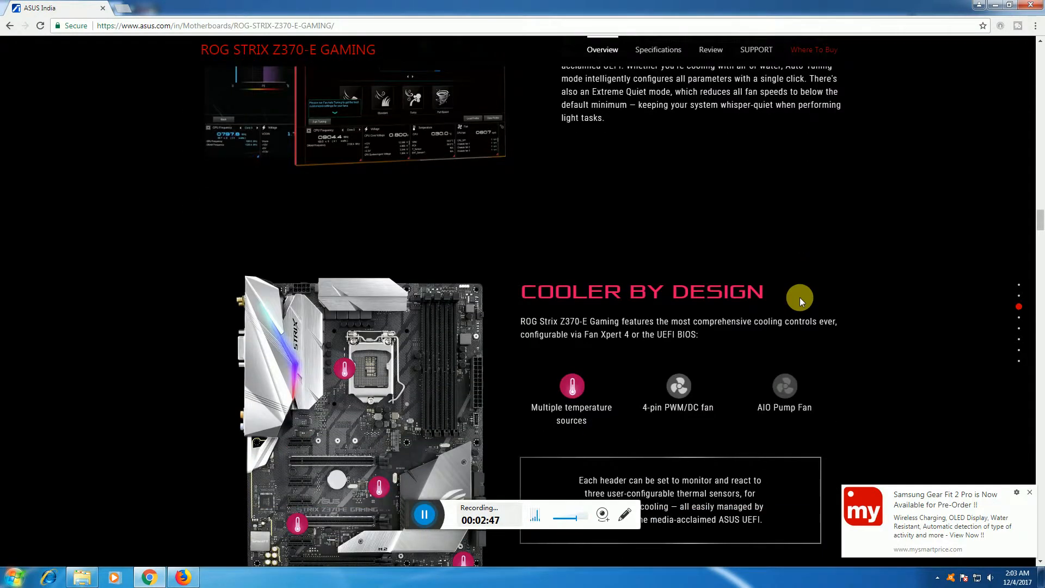
scroll("down", 3)
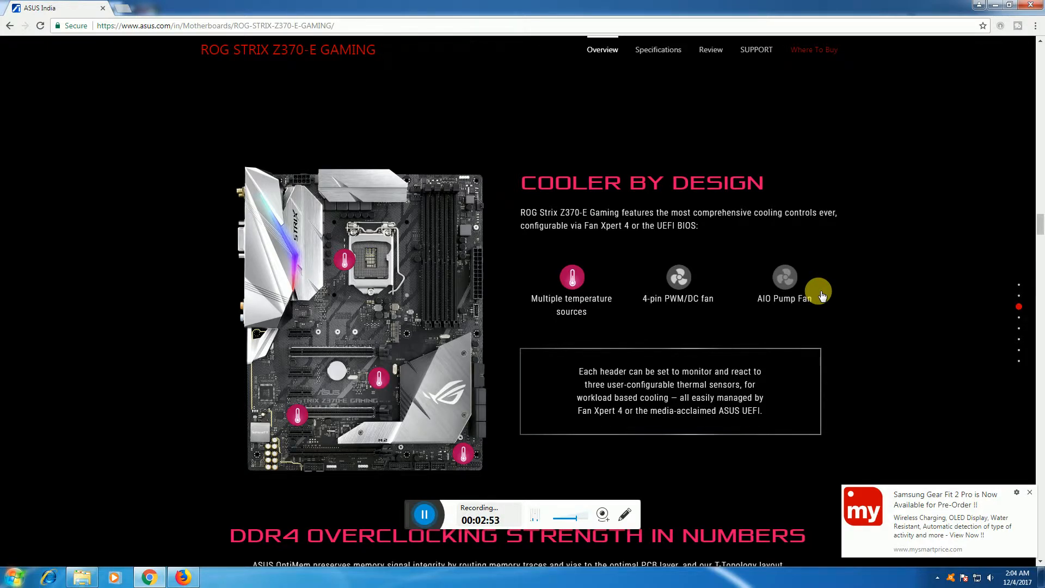
scroll("down", 3)
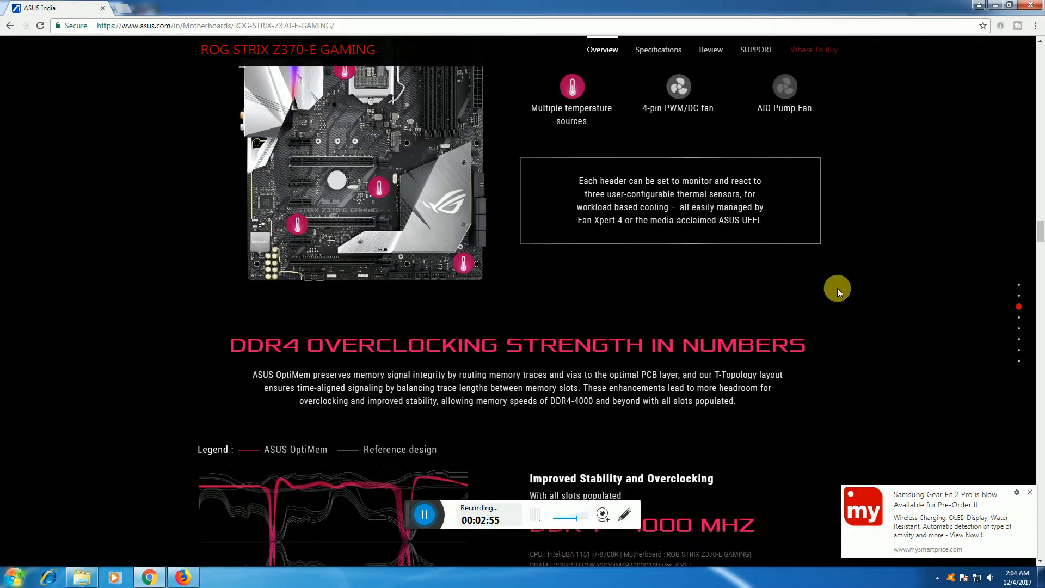
scroll("down", 3)
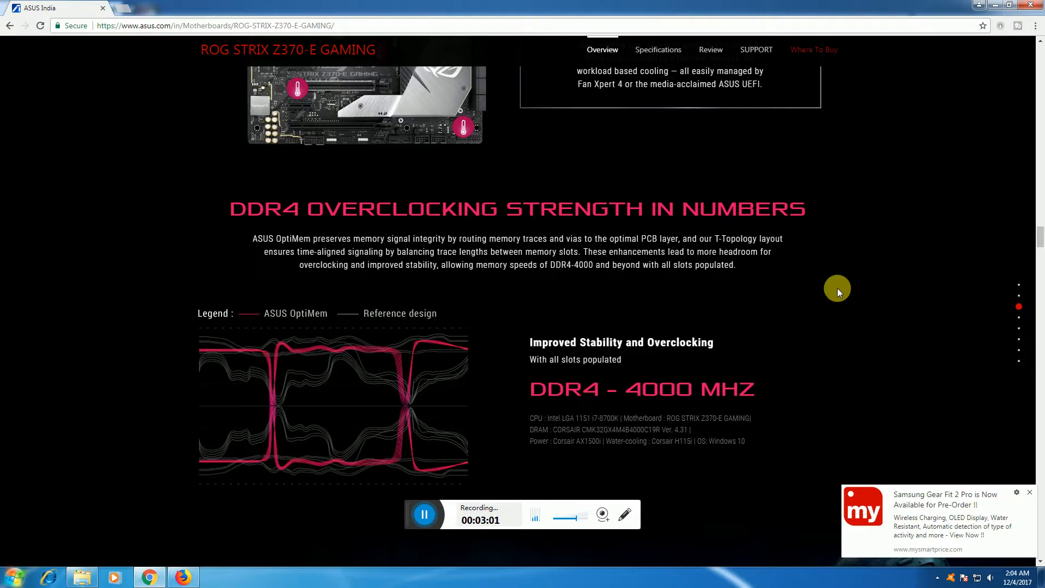
scroll("down", 3)
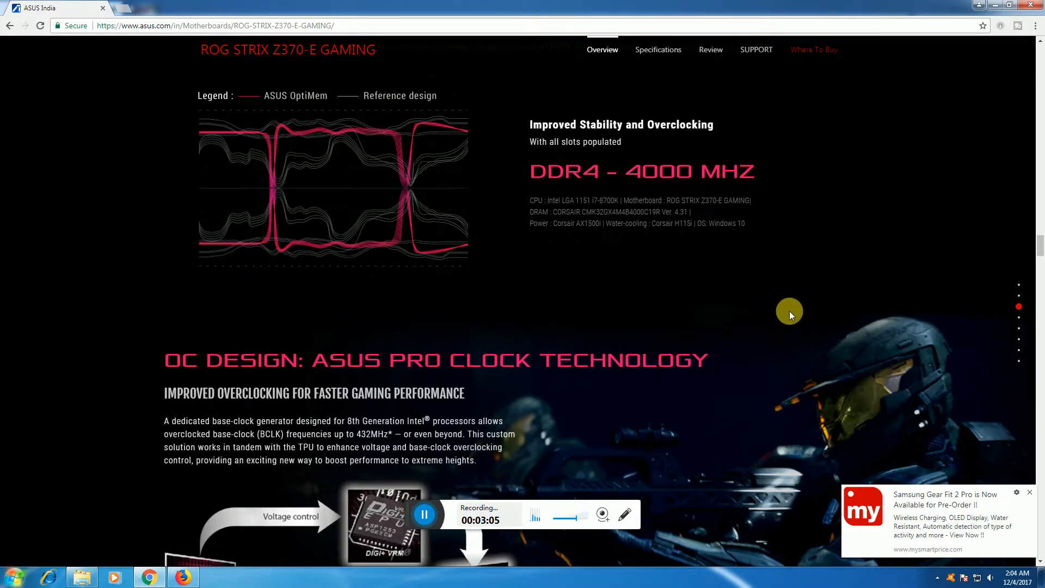
scroll("down", 3)
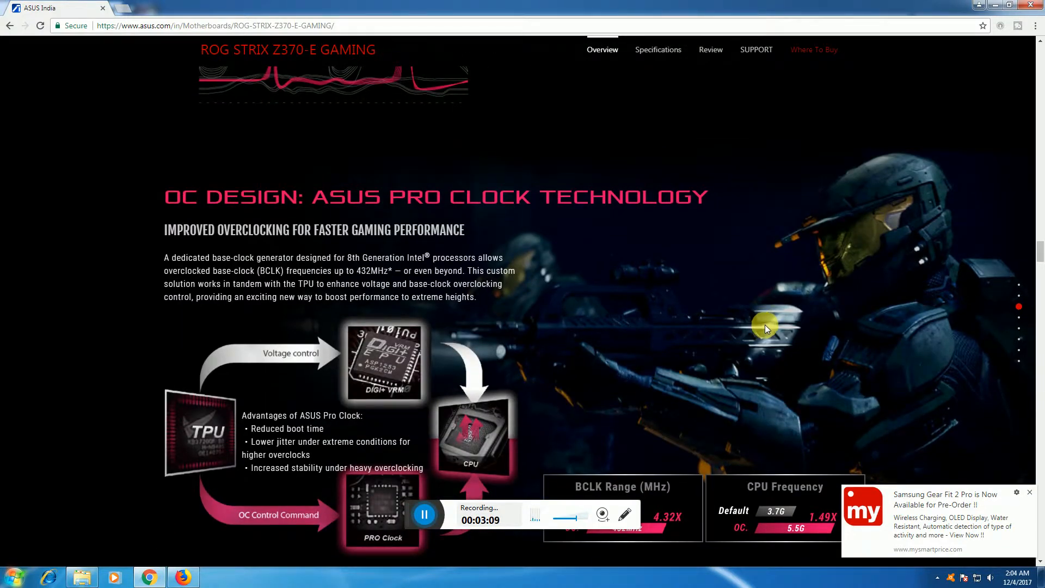
mouse_move(774, 323)
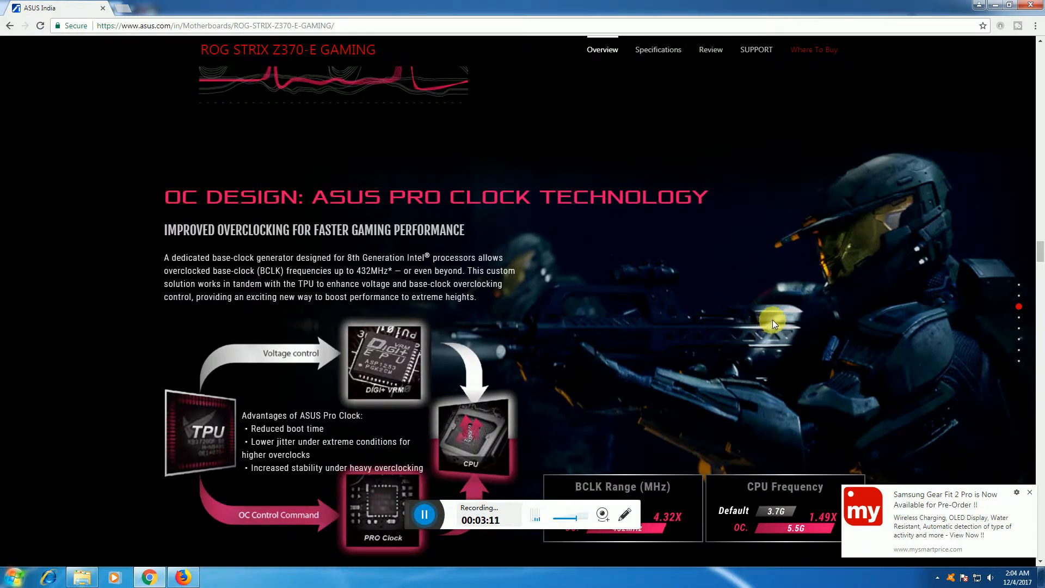
scroll("down", 3)
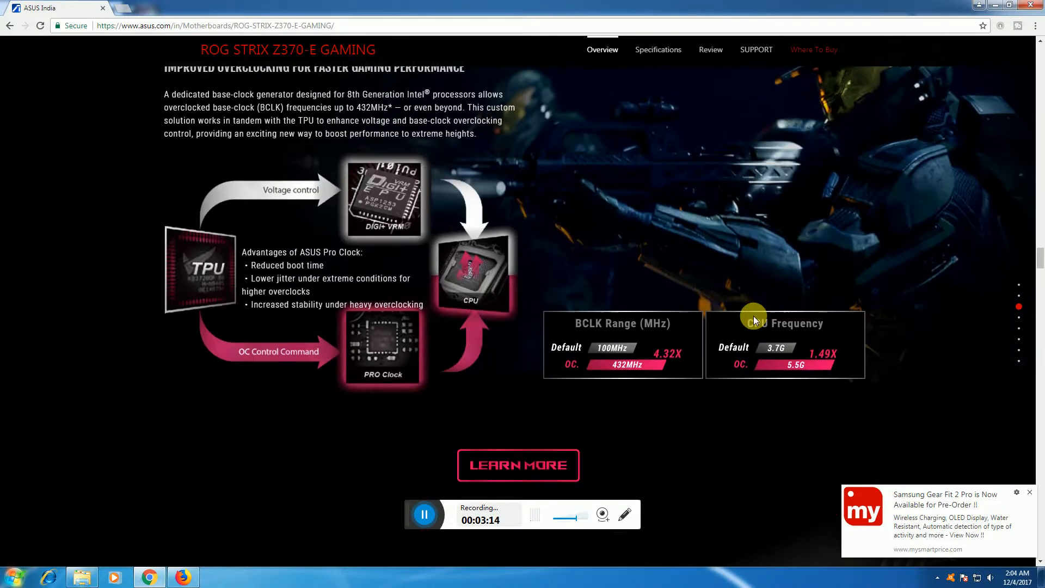
scroll("down", 3)
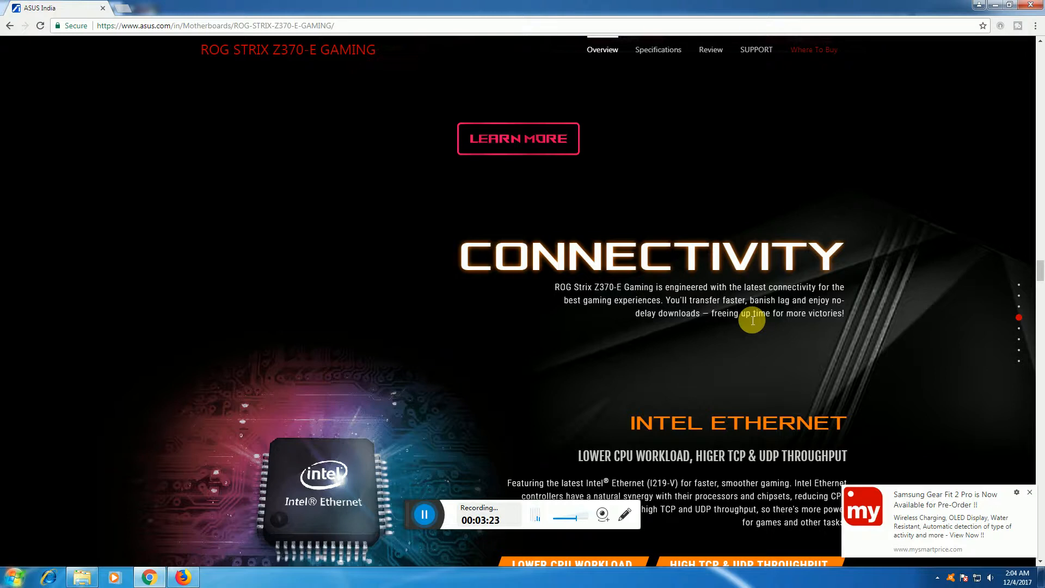
scroll("down", 3)
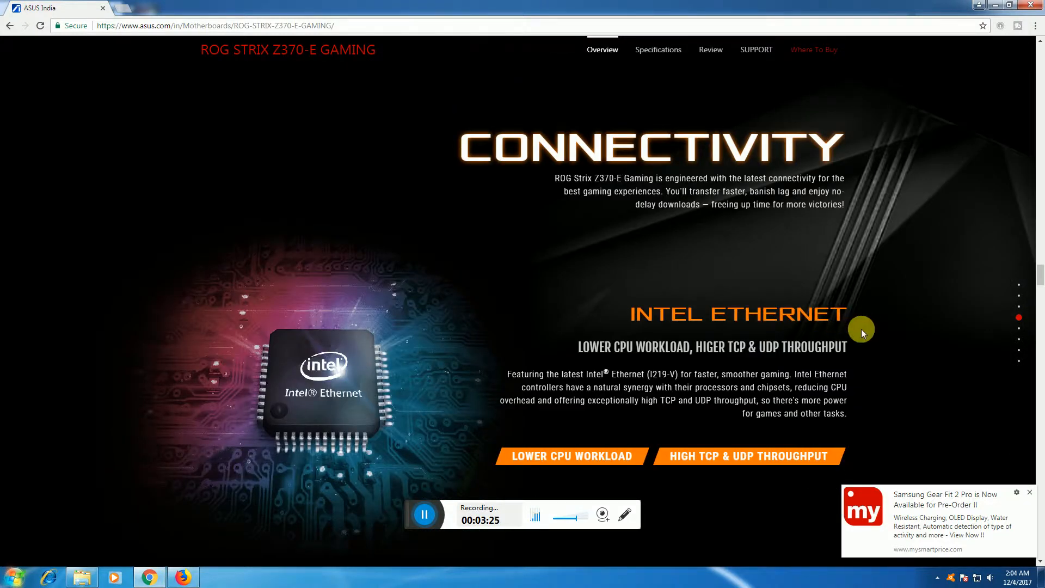
scroll("down", 3)
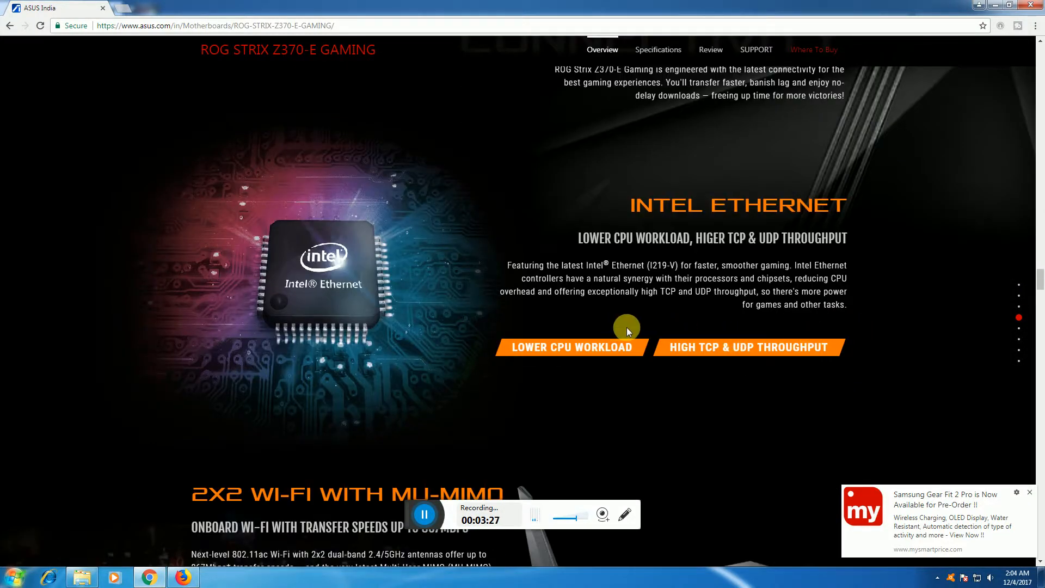
mouse_move(522, 347)
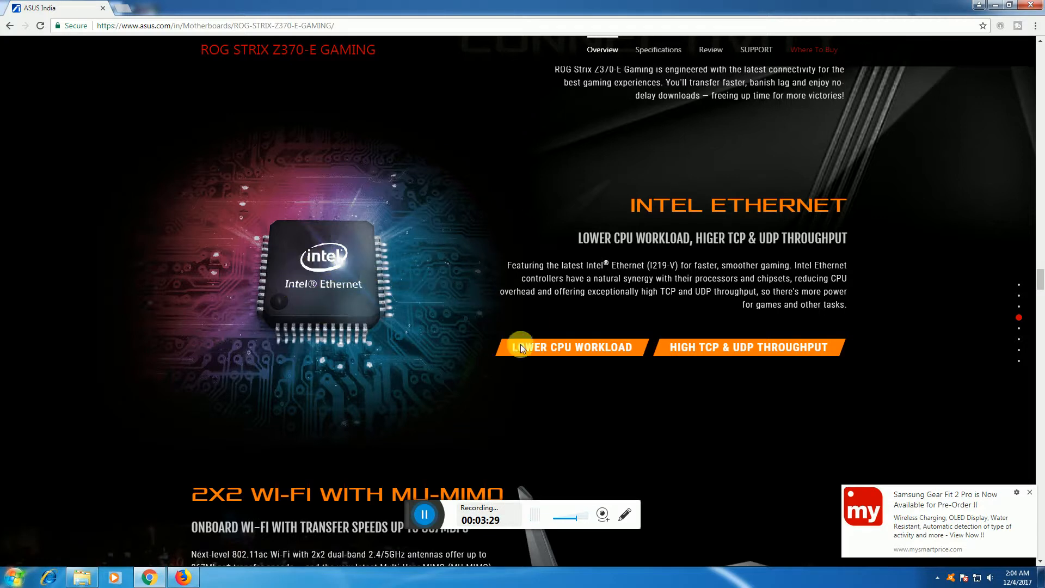
mouse_move(937, 334)
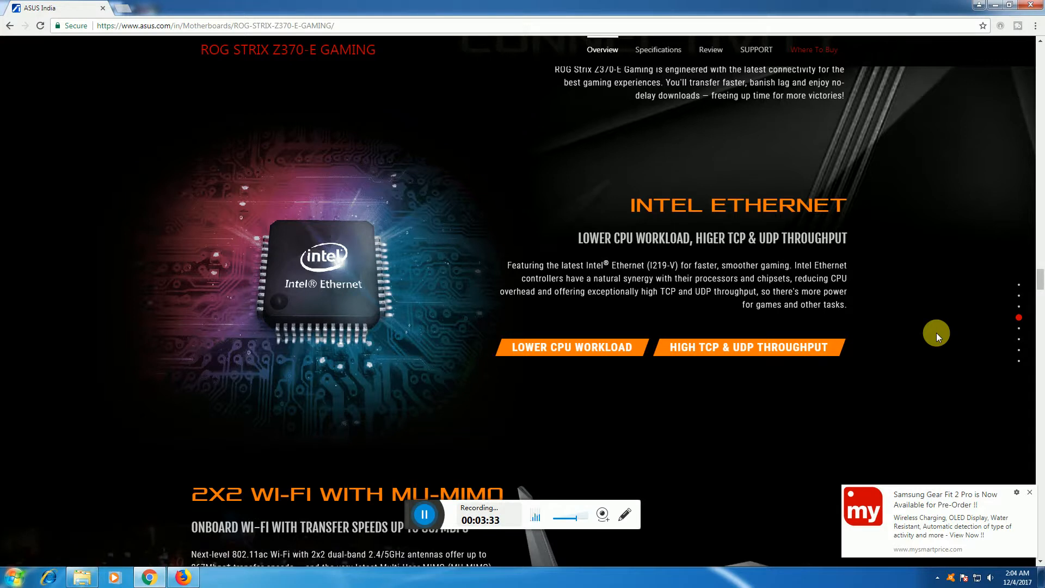
scroll("down", 3)
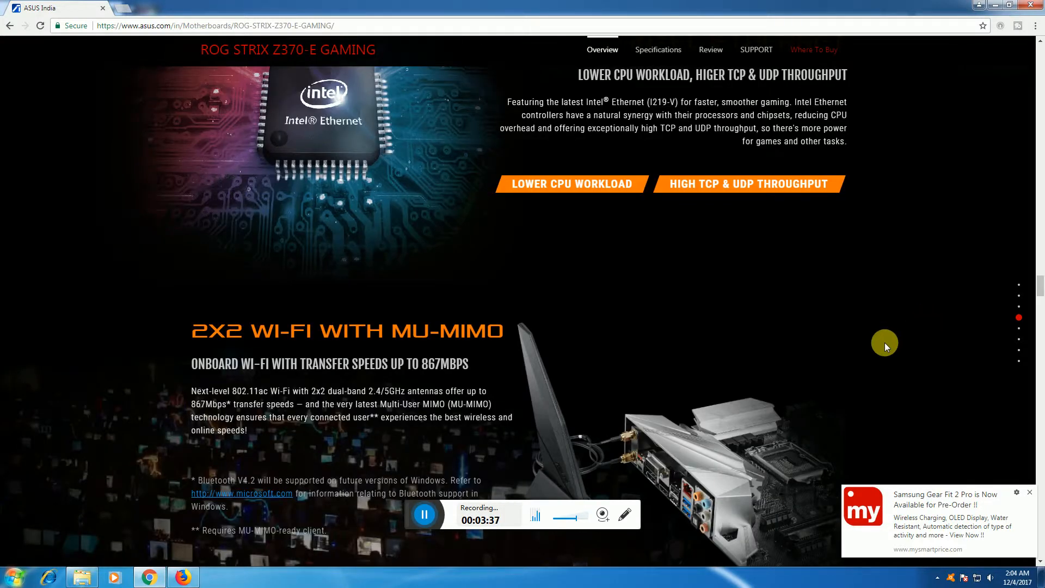
scroll("down", 3)
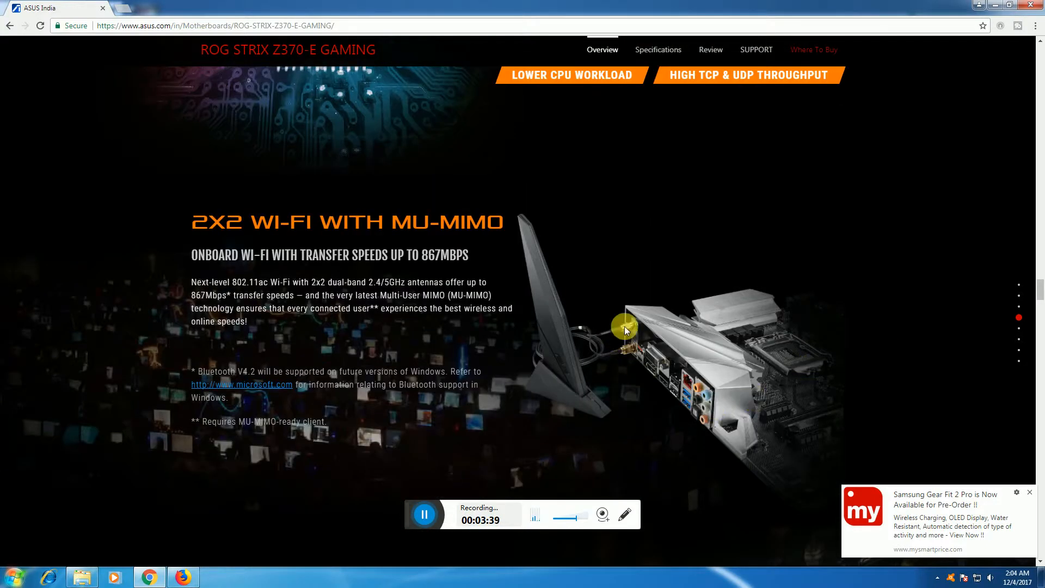
mouse_move(603, 382)
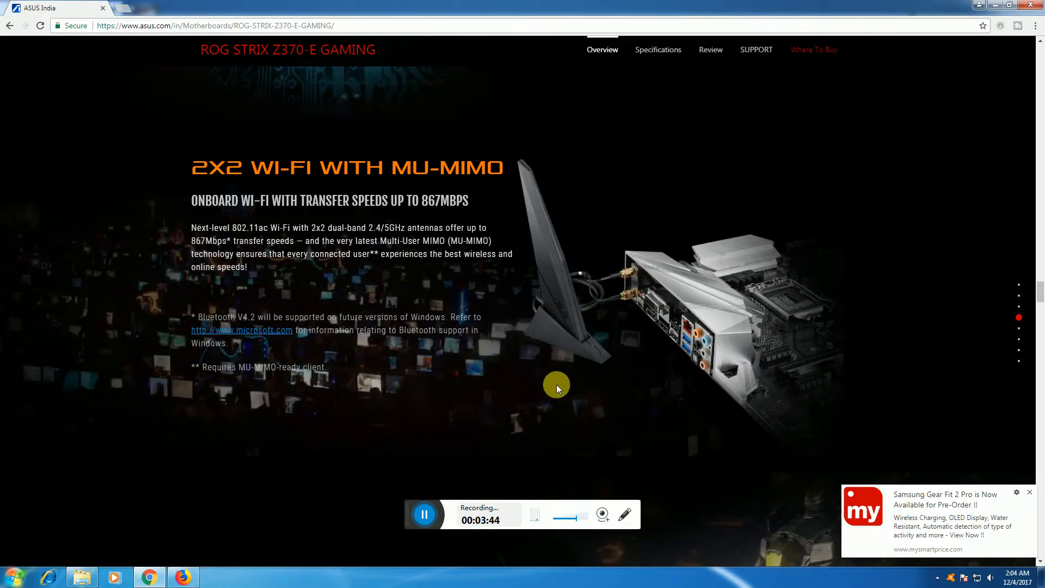
scroll("down", 3)
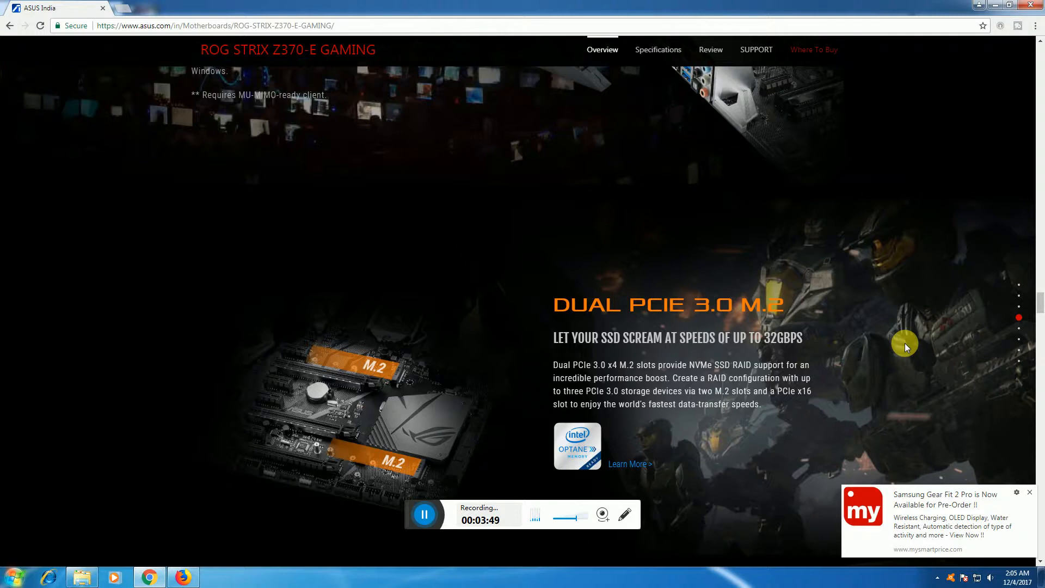
scroll("down", 3)
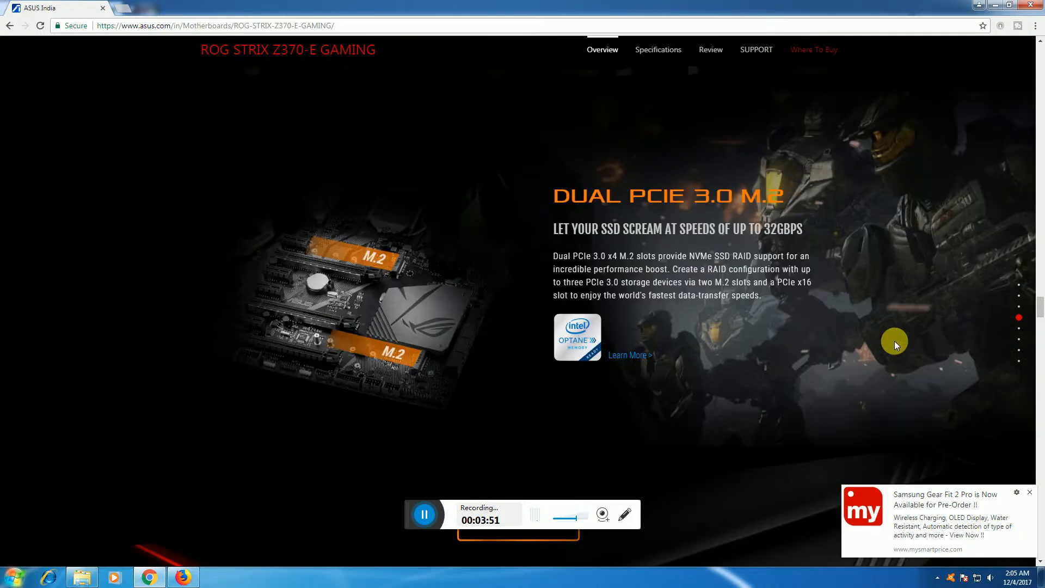
scroll("down", 3)
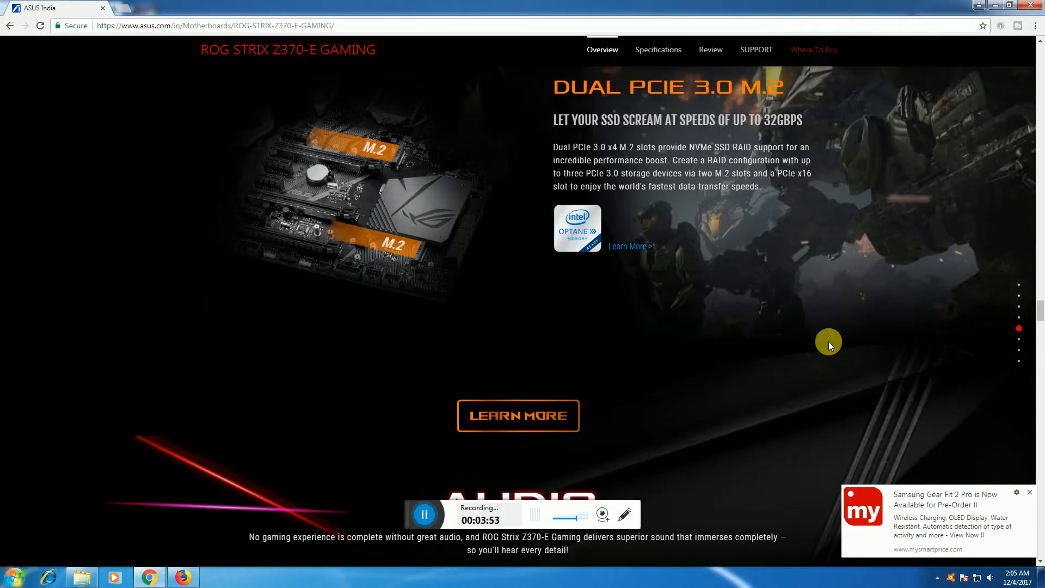
scroll("down", 3)
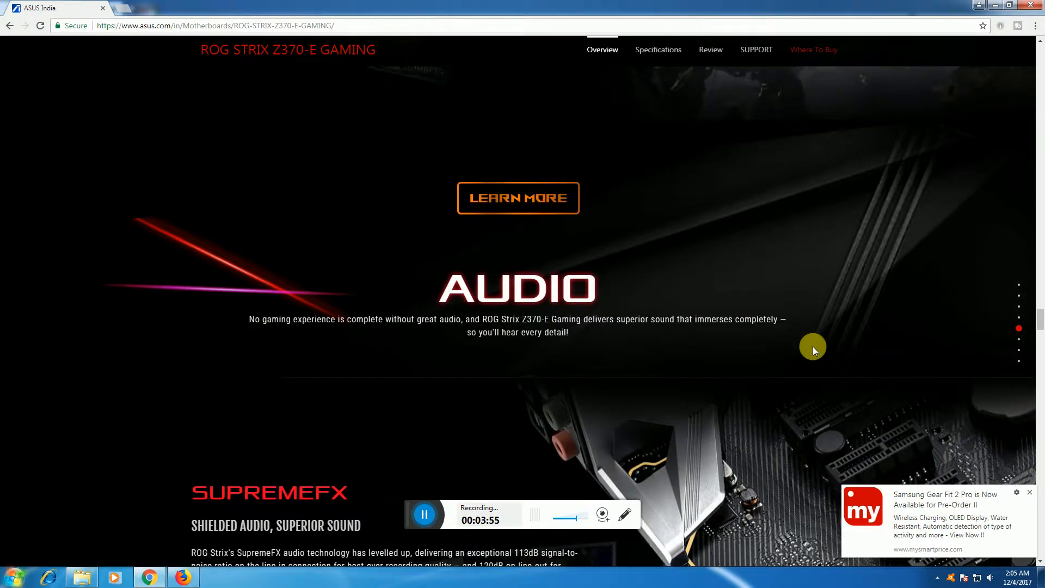
scroll("down", 3)
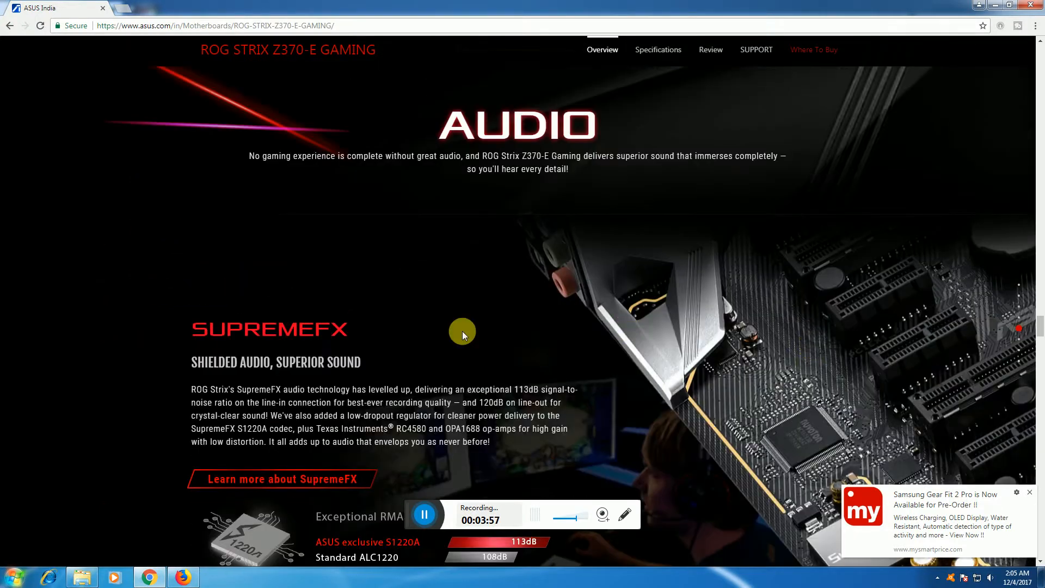
mouse_move(911, 265)
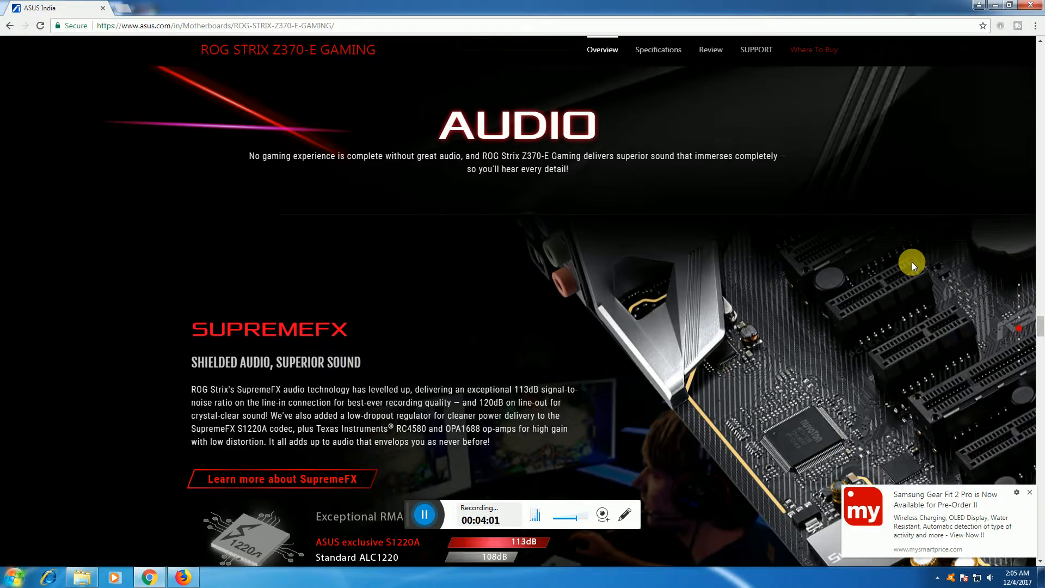
mouse_move(948, 266)
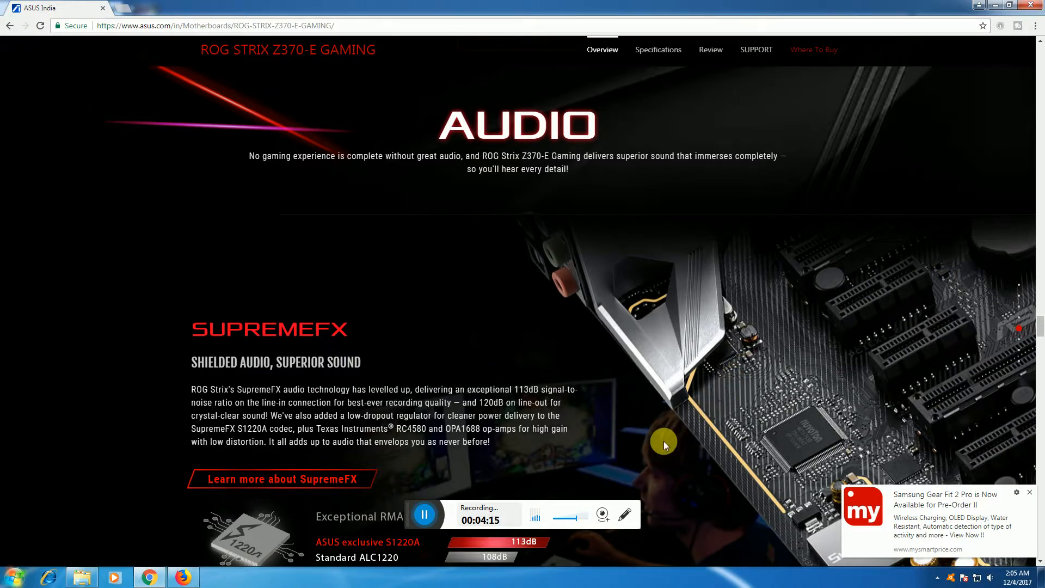
scroll("down", 3)
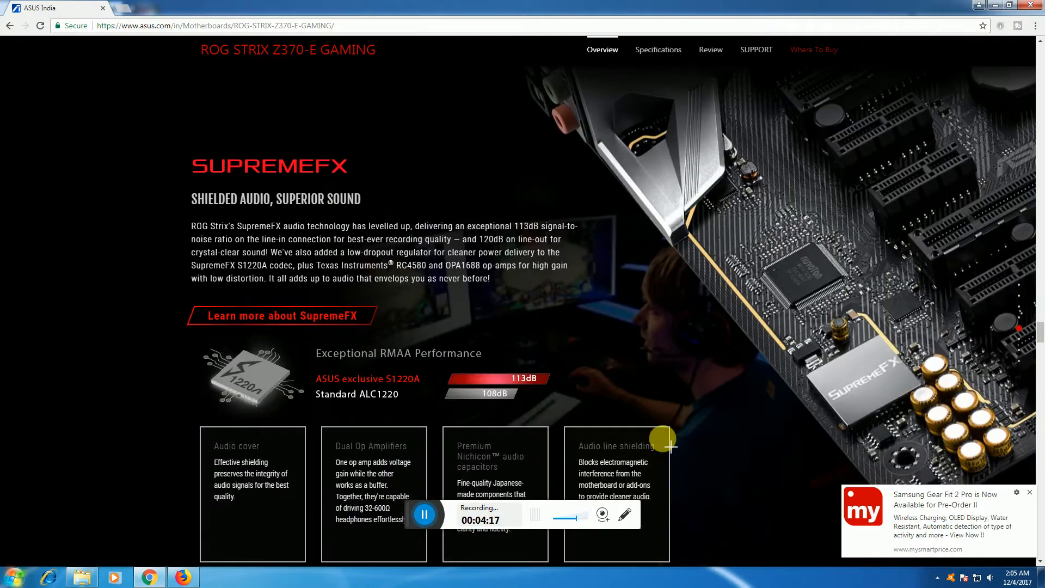
mouse_move(701, 426)
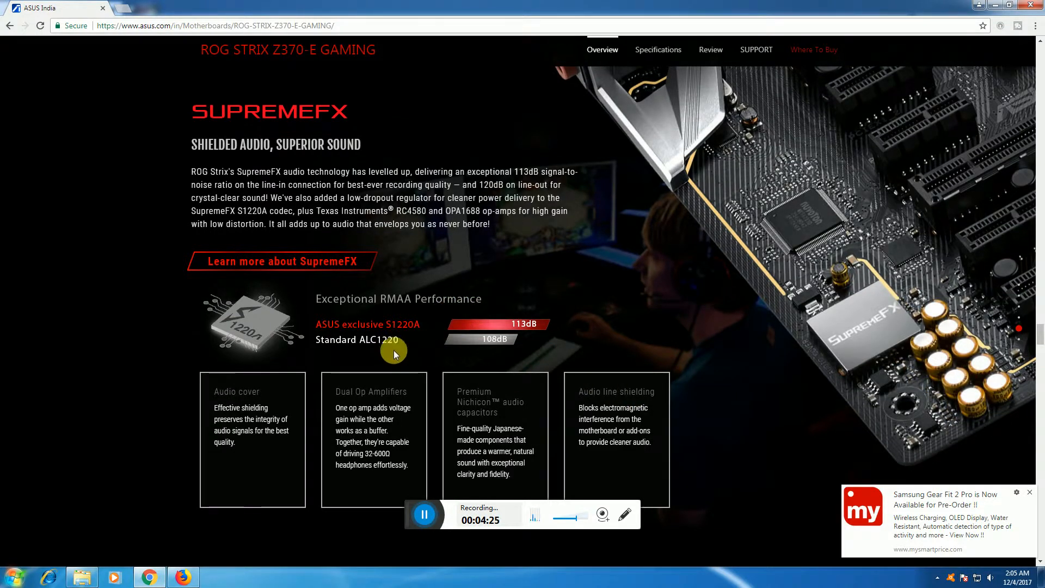
mouse_move(377, 350)
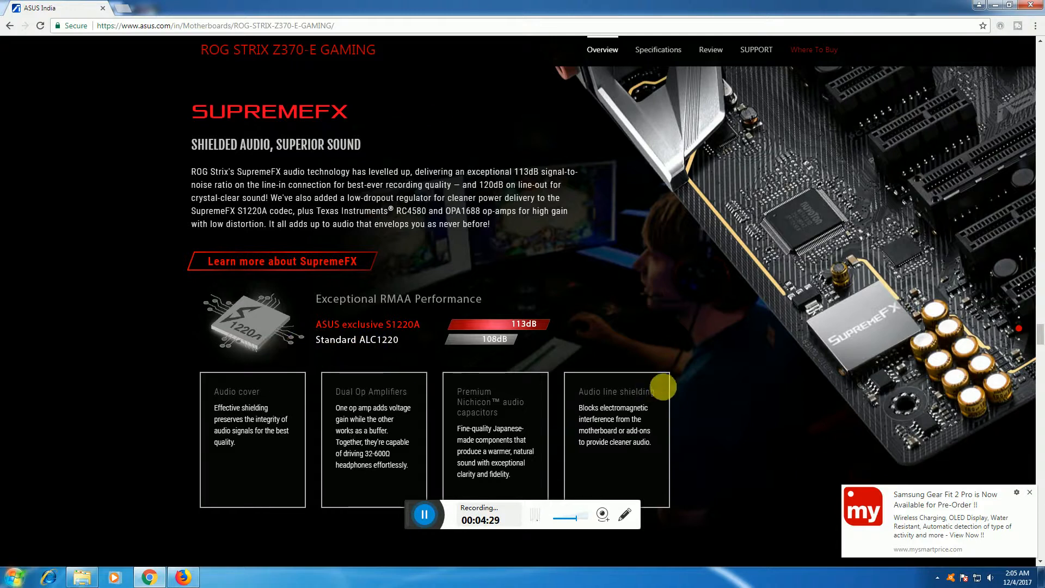
scroll("down", 3)
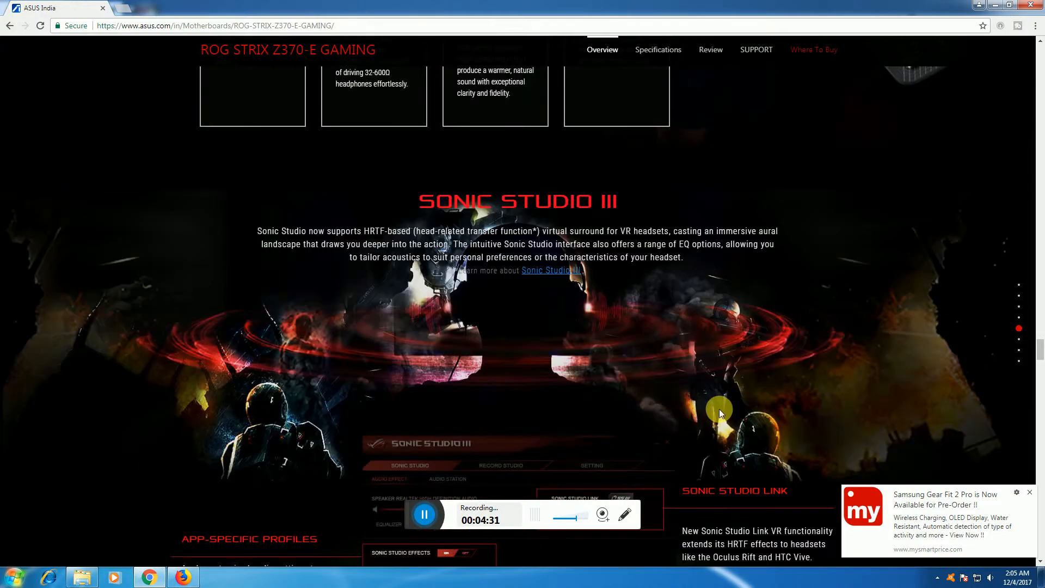
scroll("down", 3)
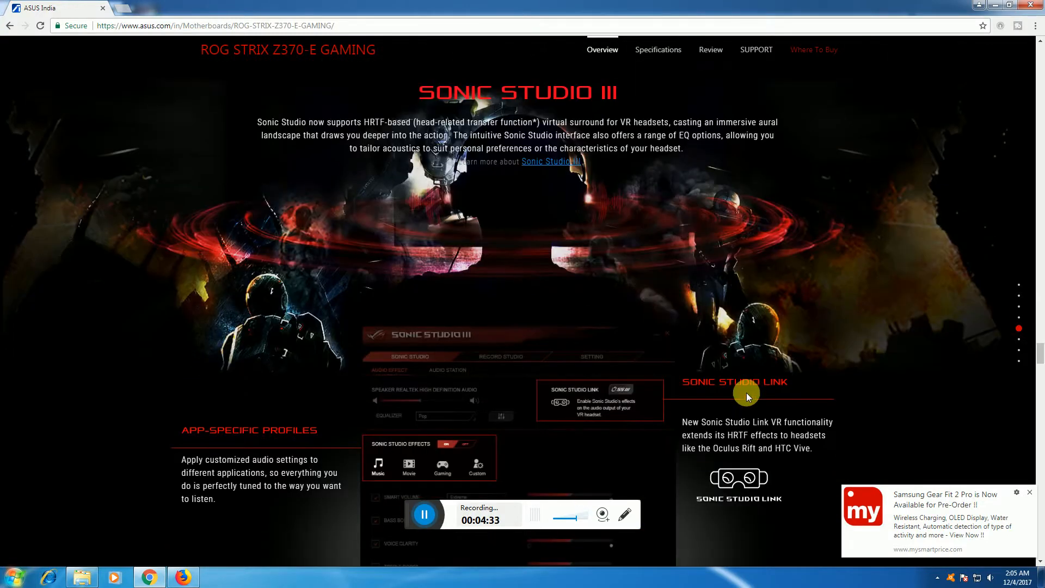
scroll("down", 3)
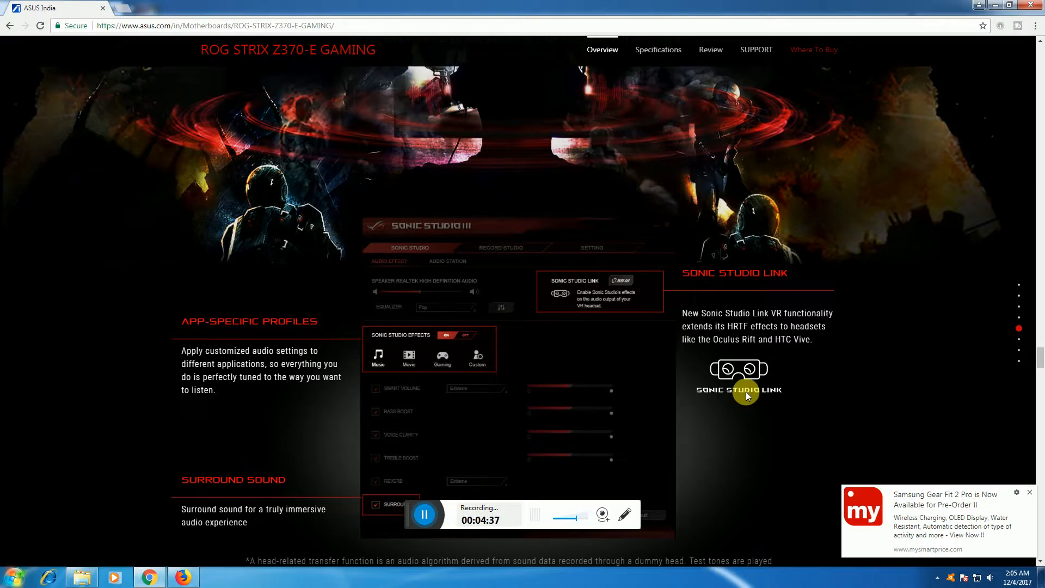
scroll("down", 3)
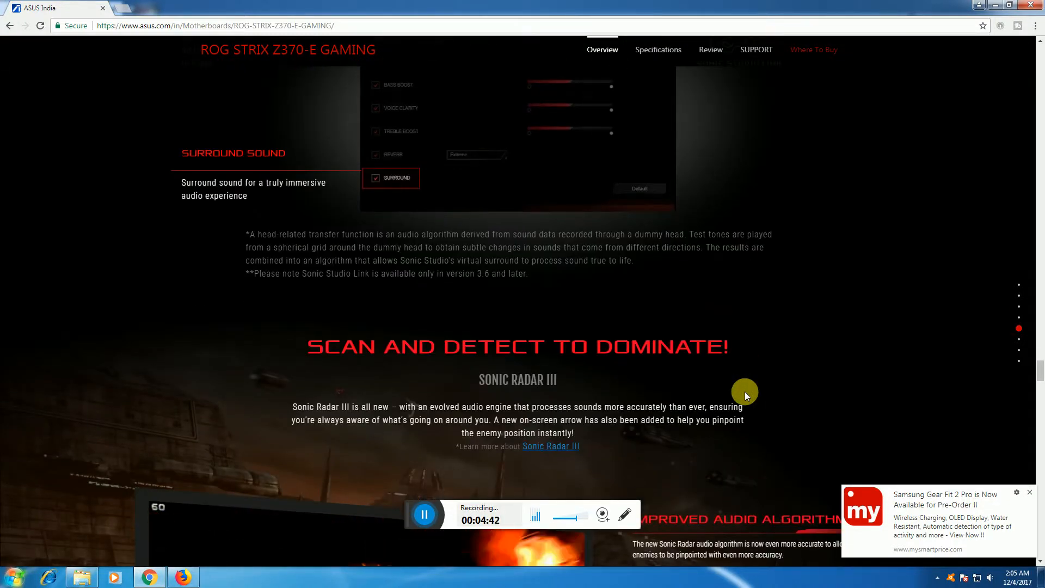
scroll("down", 3)
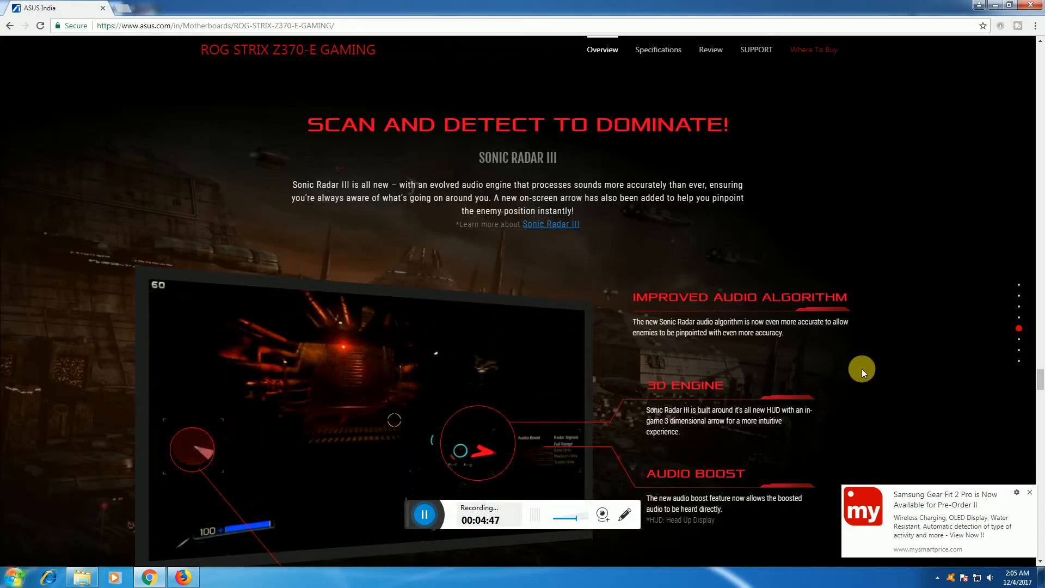
scroll("down", 3)
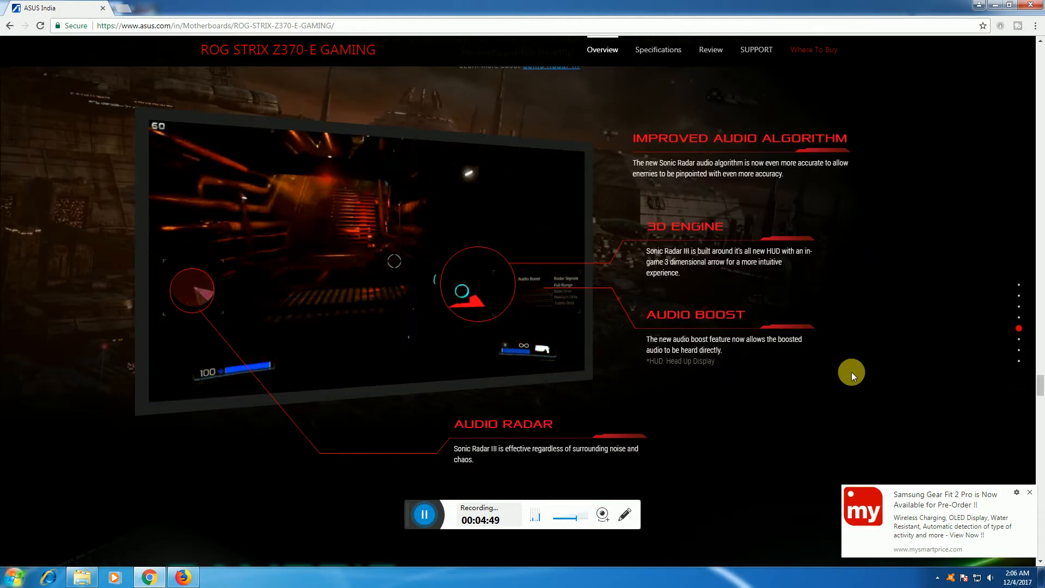
scroll("down", 3)
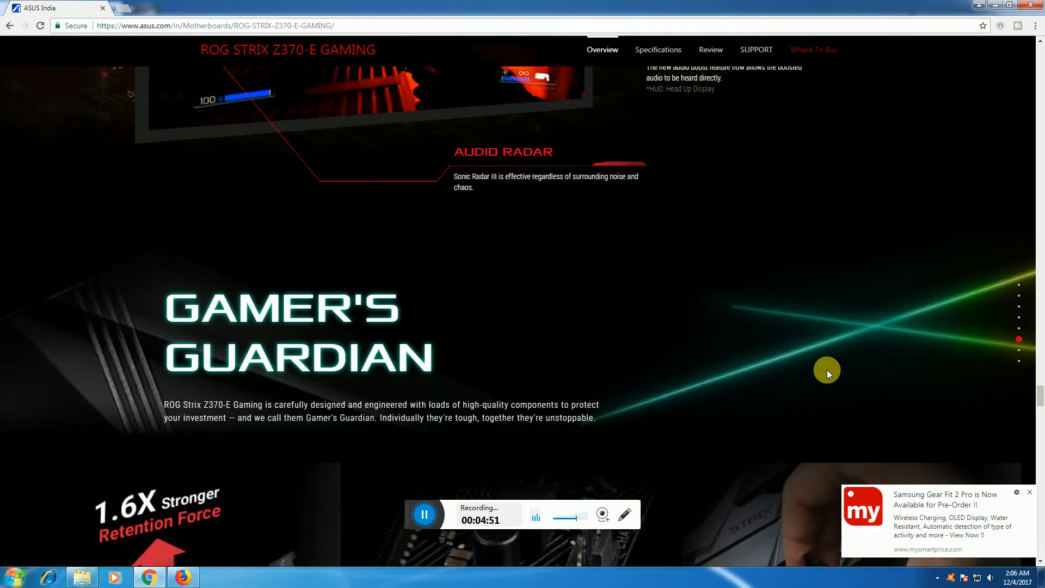
scroll("down", 3)
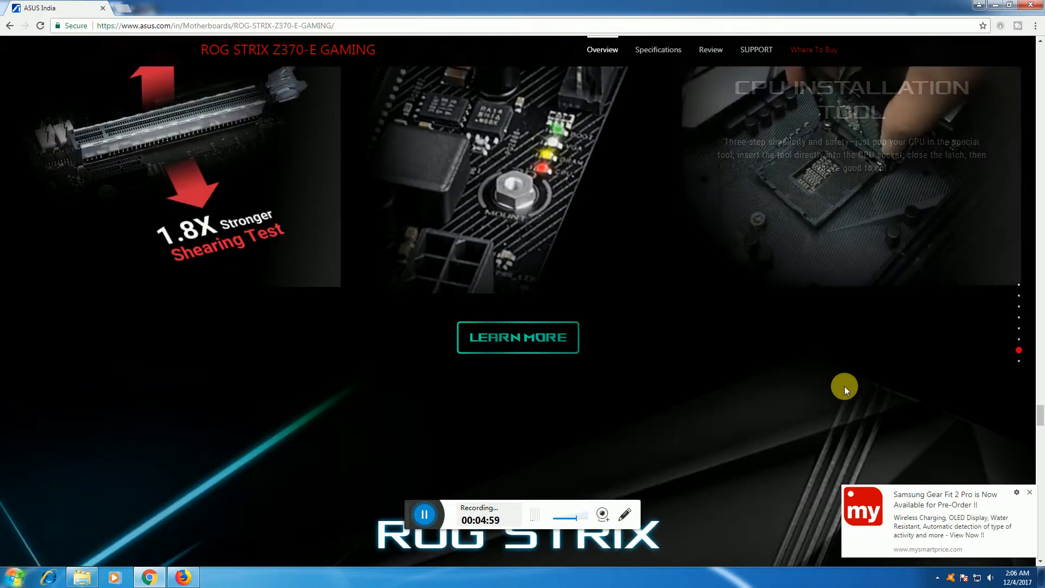
scroll("down", 3)
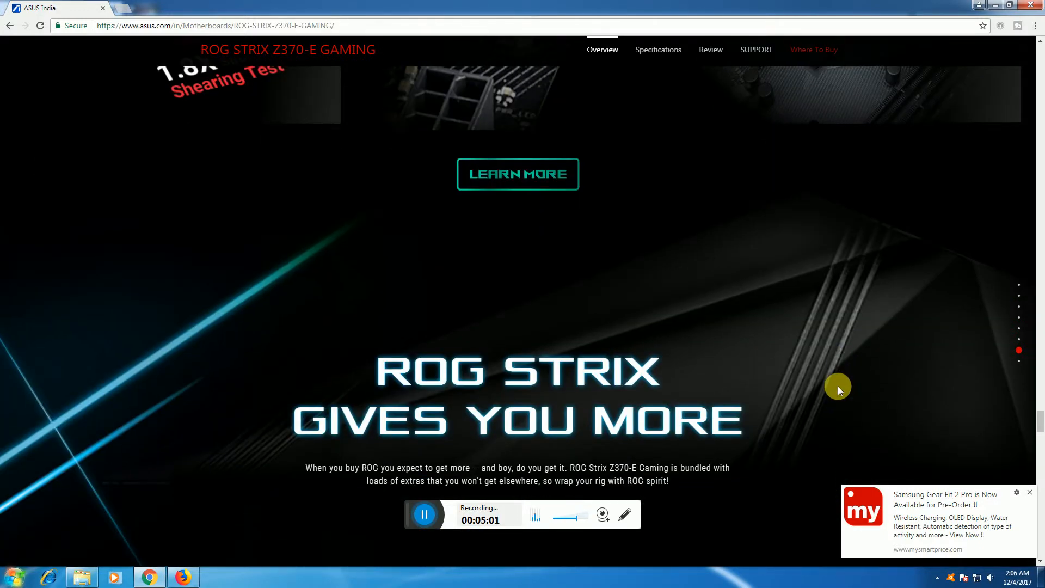
scroll("down", 3)
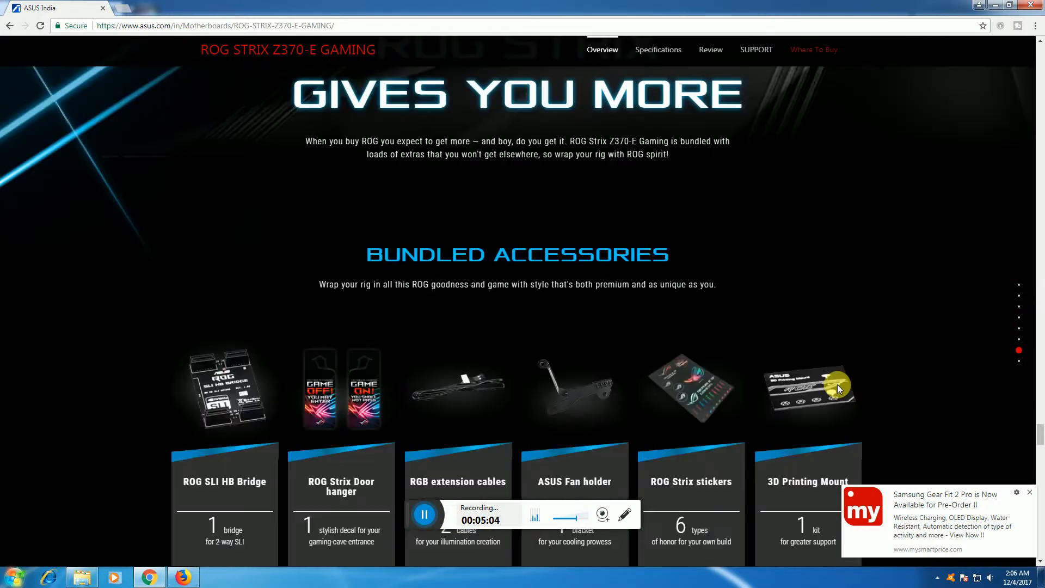
mouse_move(835, 386)
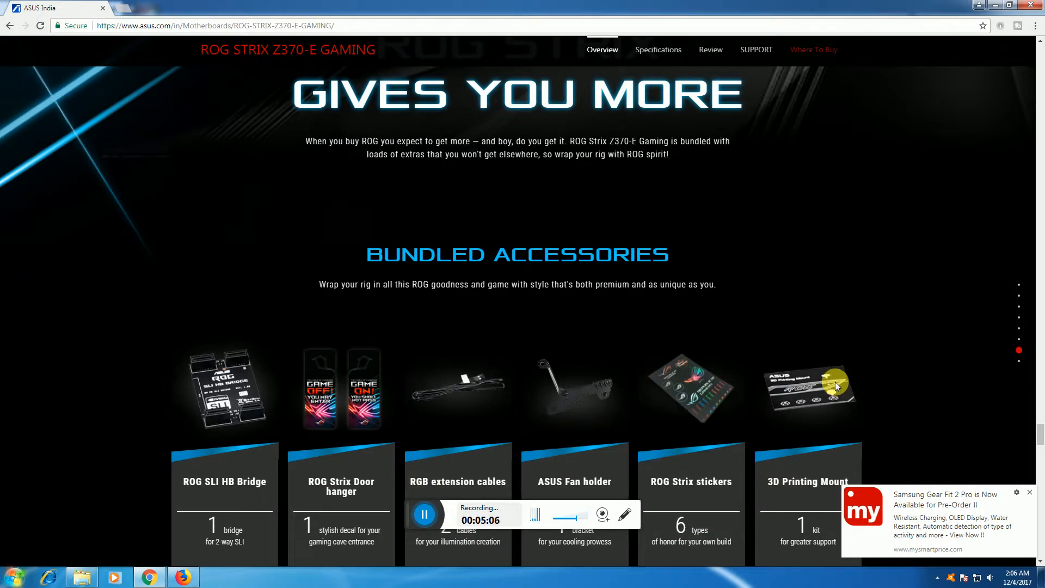
scroll("down", 3)
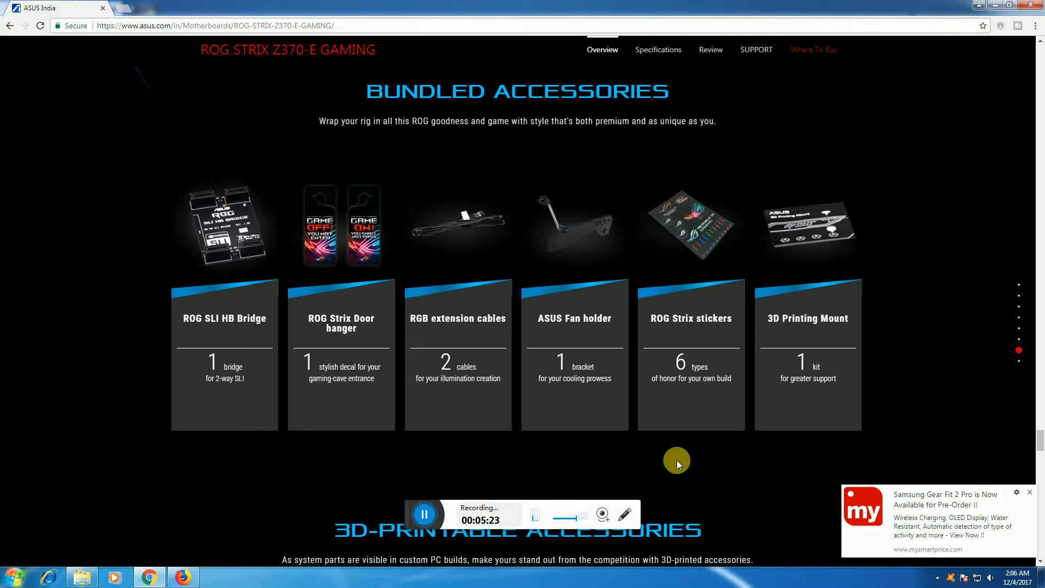
scroll("down", 3)
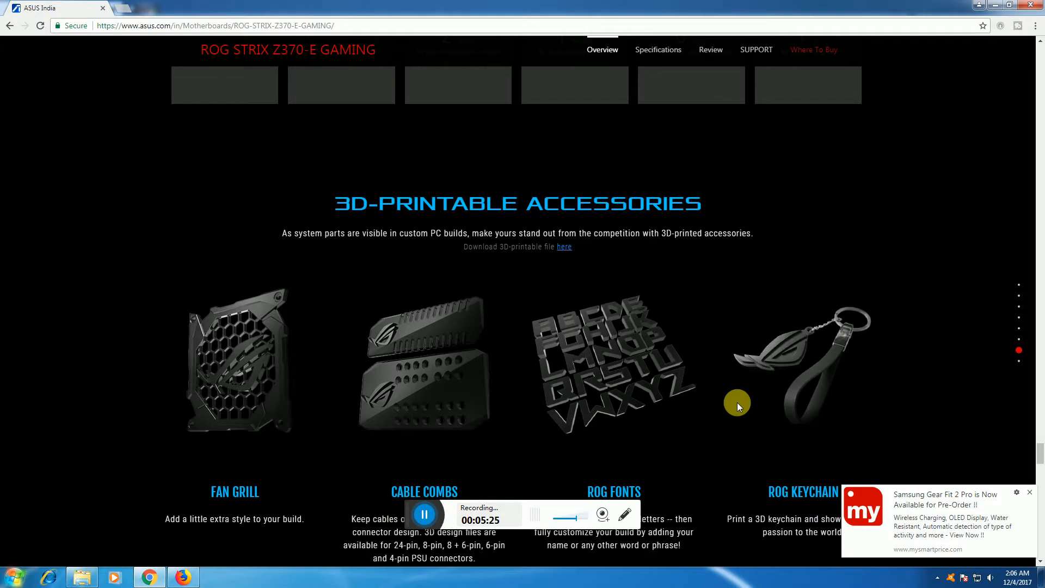
mouse_move(726, 457)
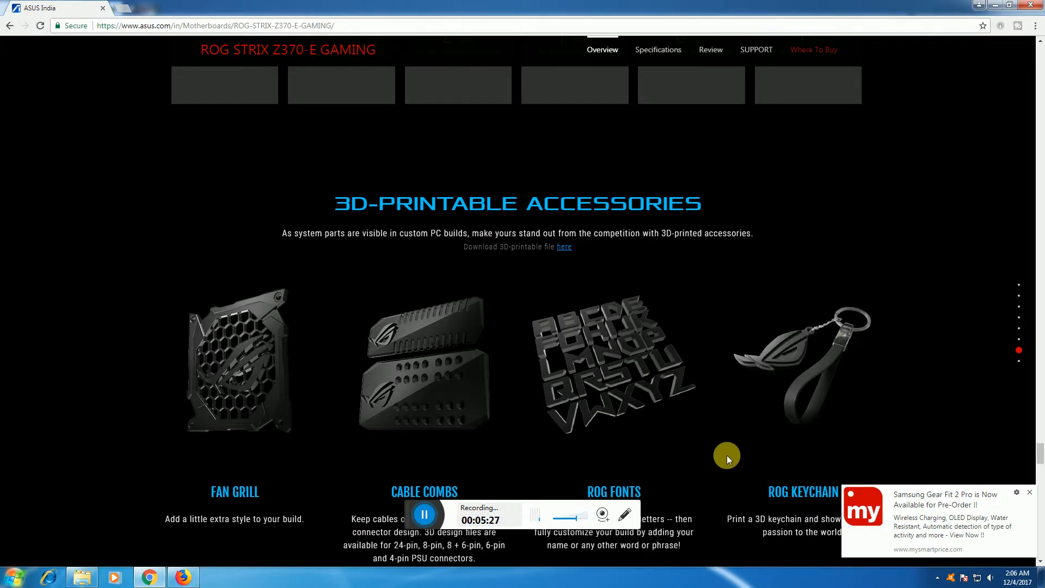
scroll("down", 3)
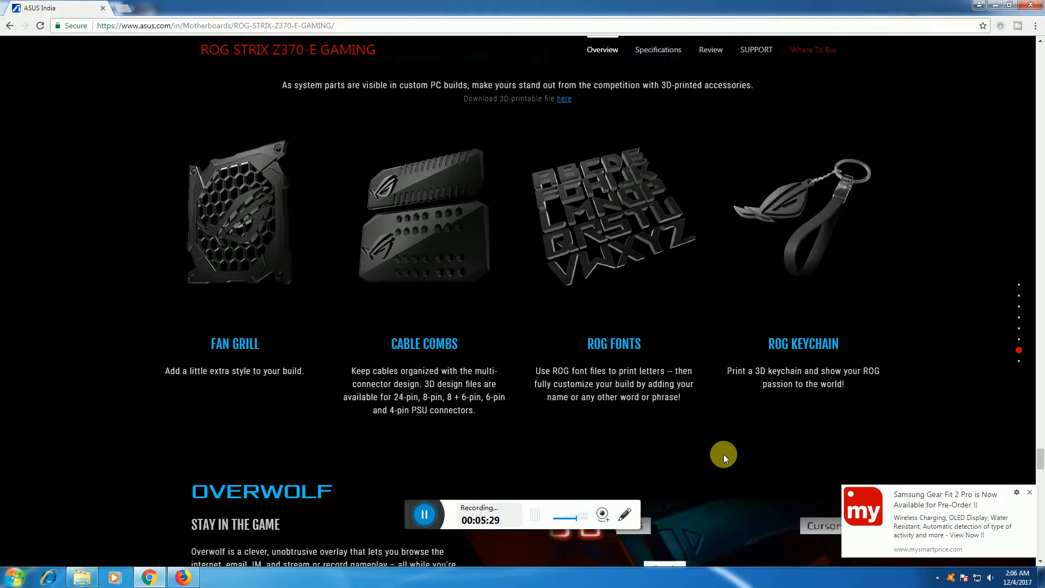
scroll("down", 3)
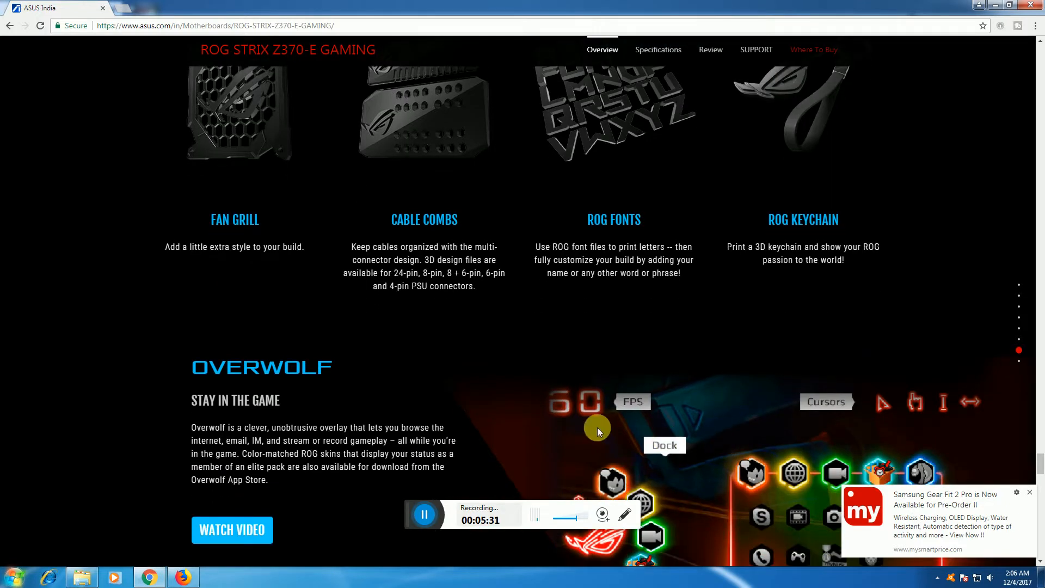
scroll("down", 3)
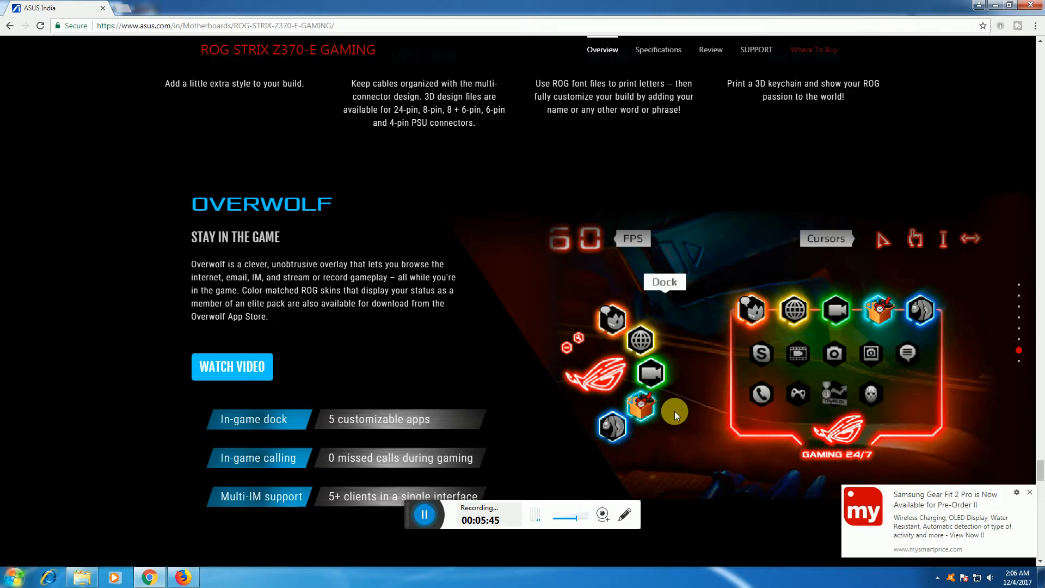
scroll("down", 3)
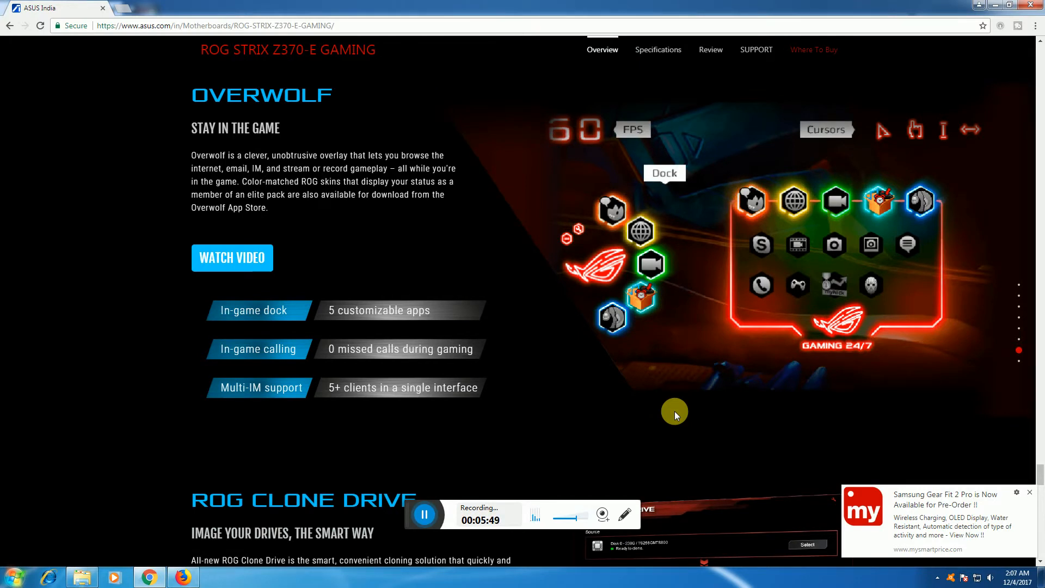
scroll("down", 3)
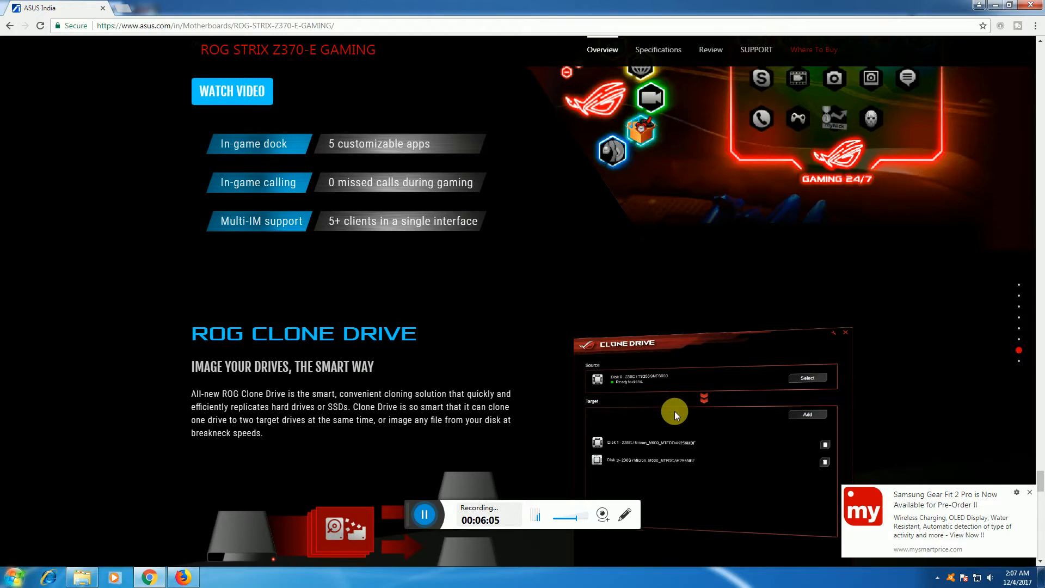
scroll("down", 3)
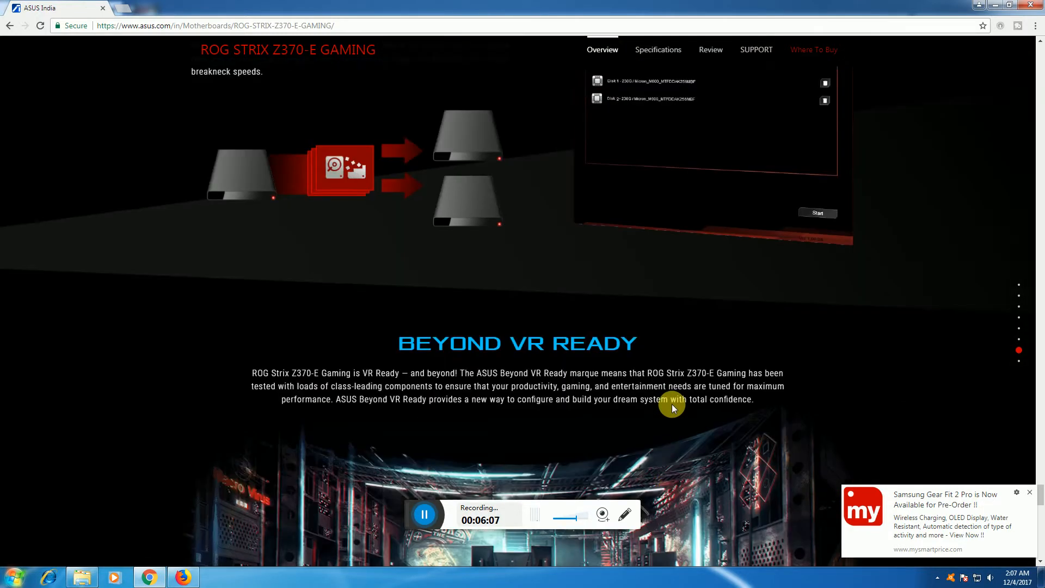
scroll("down", 3)
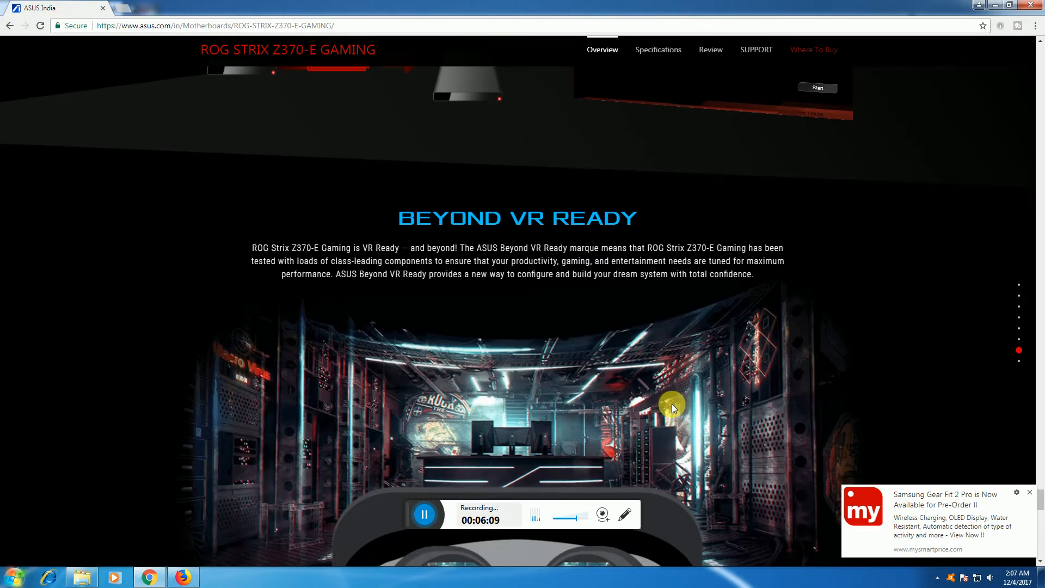
scroll("down", 3)
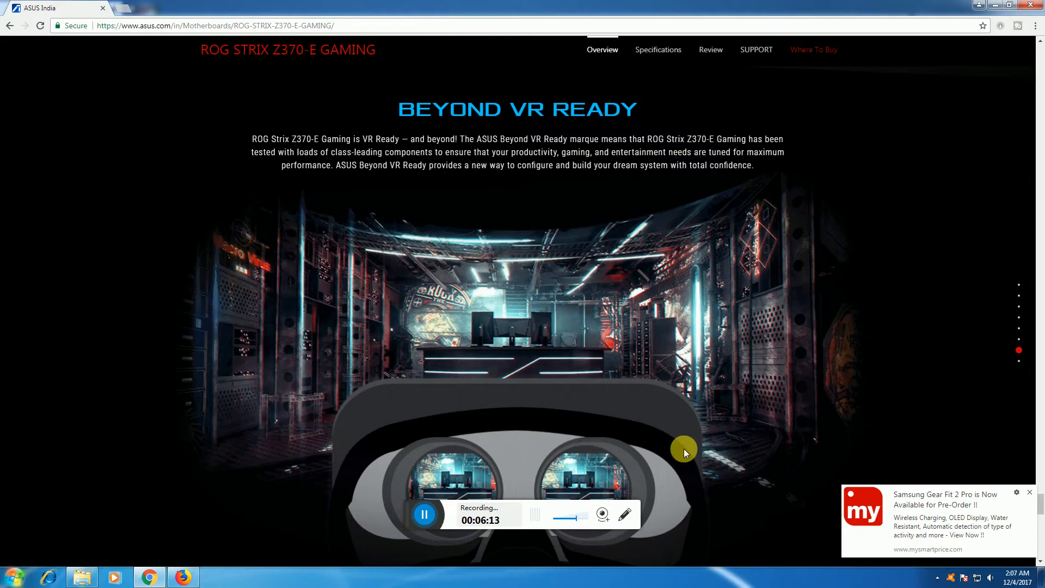
scroll("down", 3)
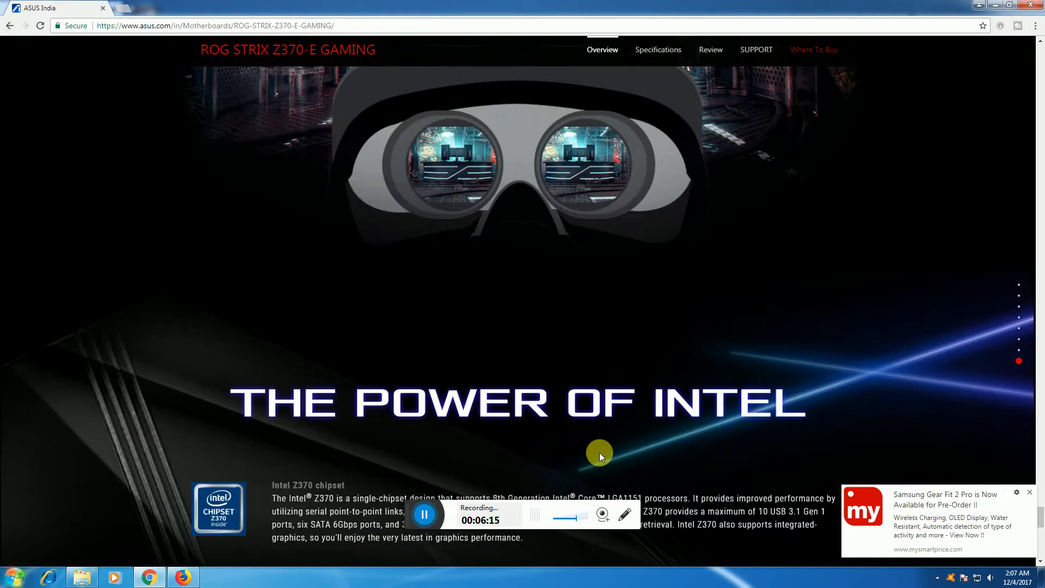
scroll("down", 3)
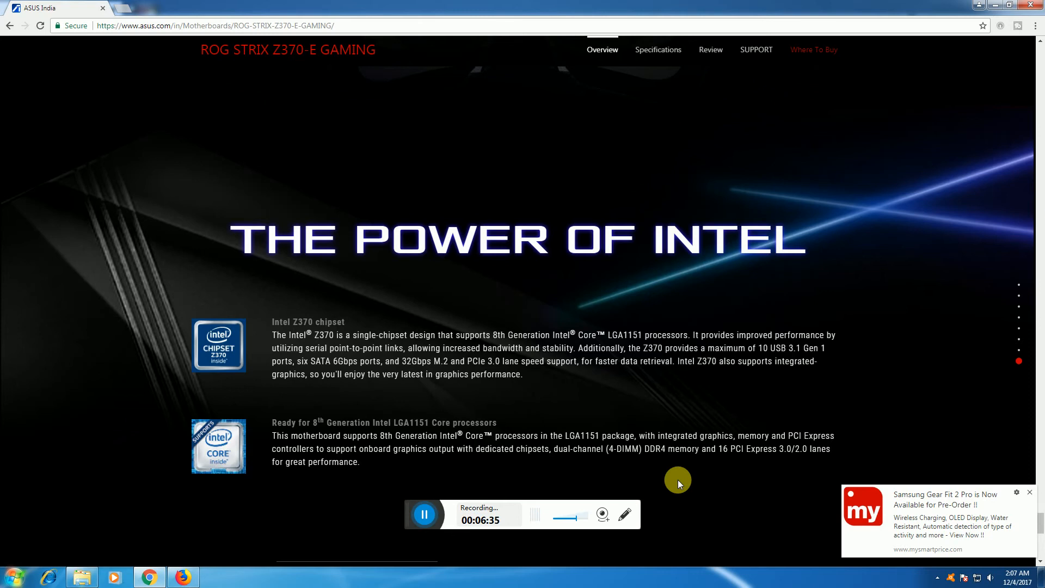
scroll("down", 3)
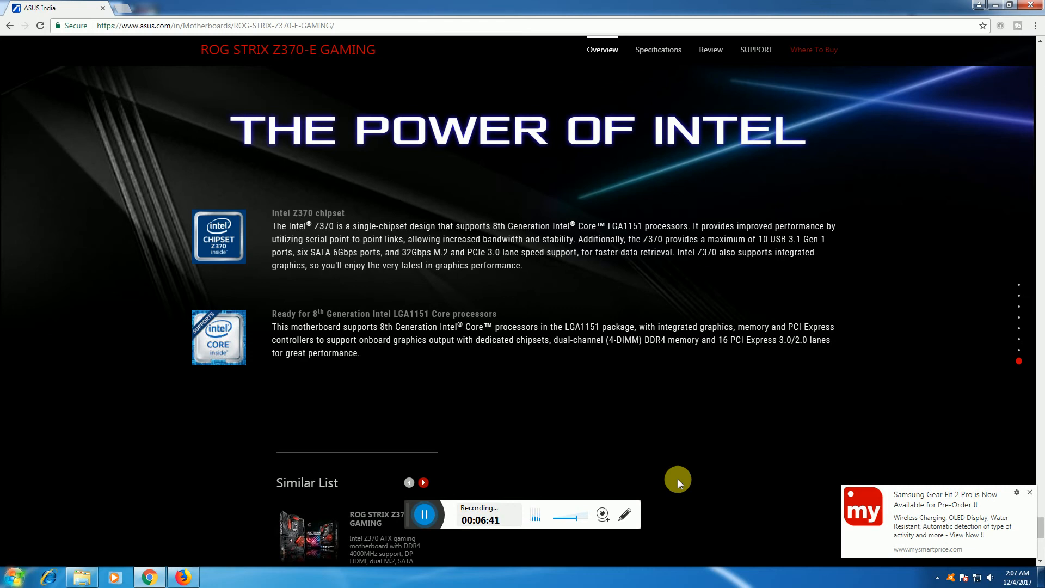
mouse_move(674, 466)
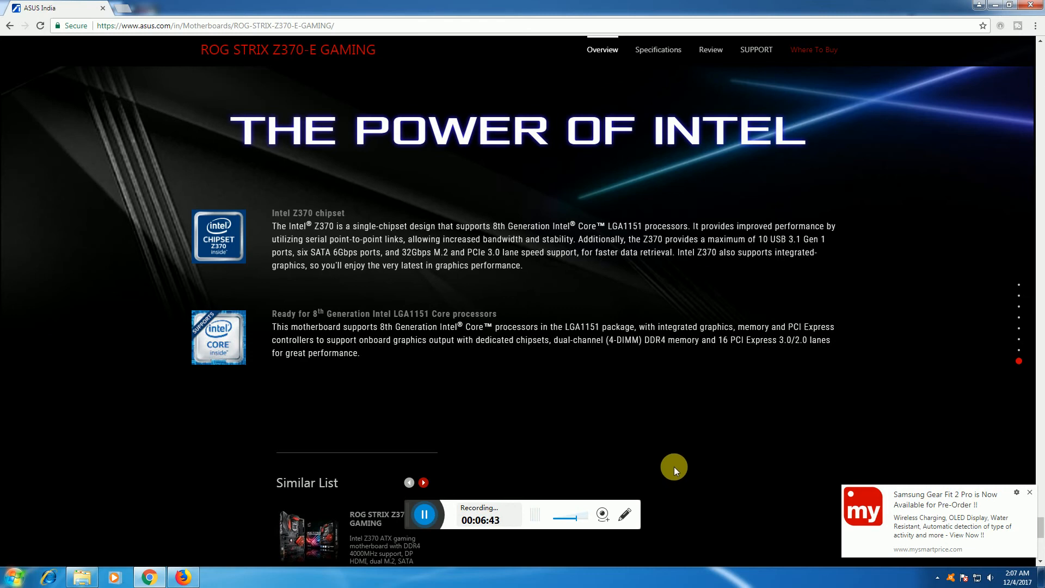
mouse_move(675, 462)
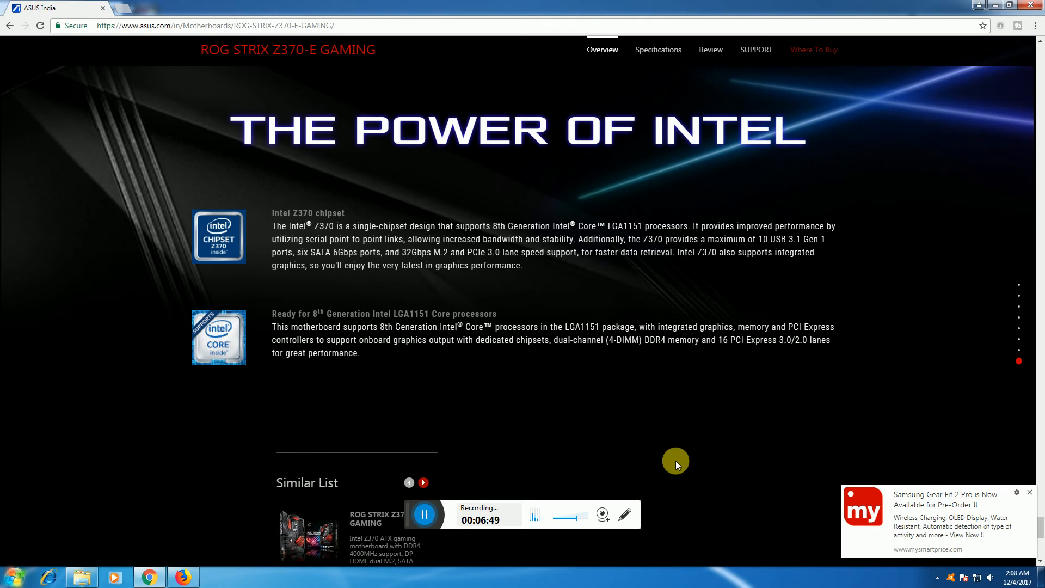
scroll("down", 3)
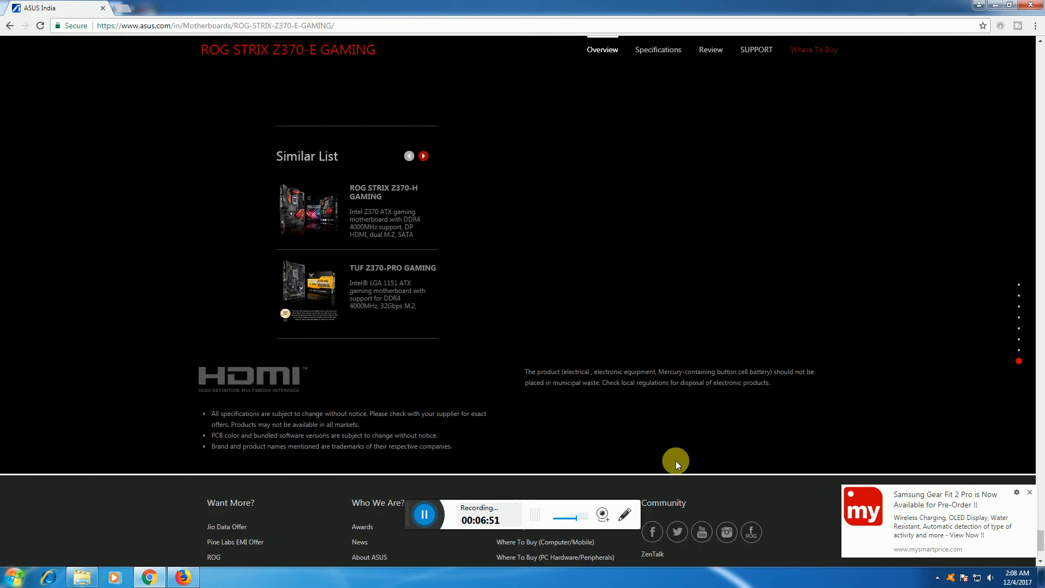